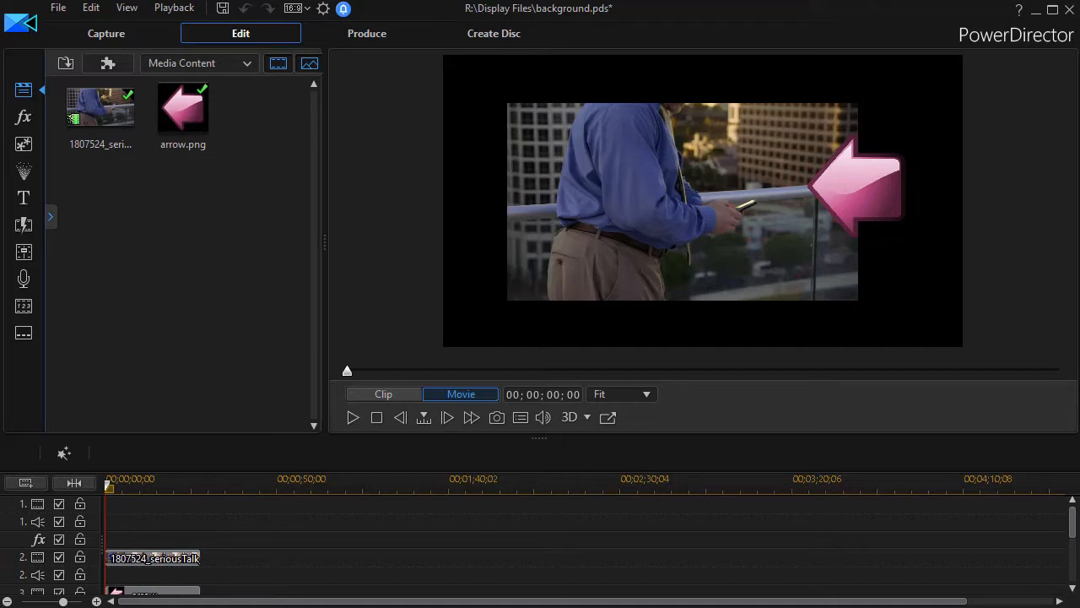
mouse_move(170, 240)
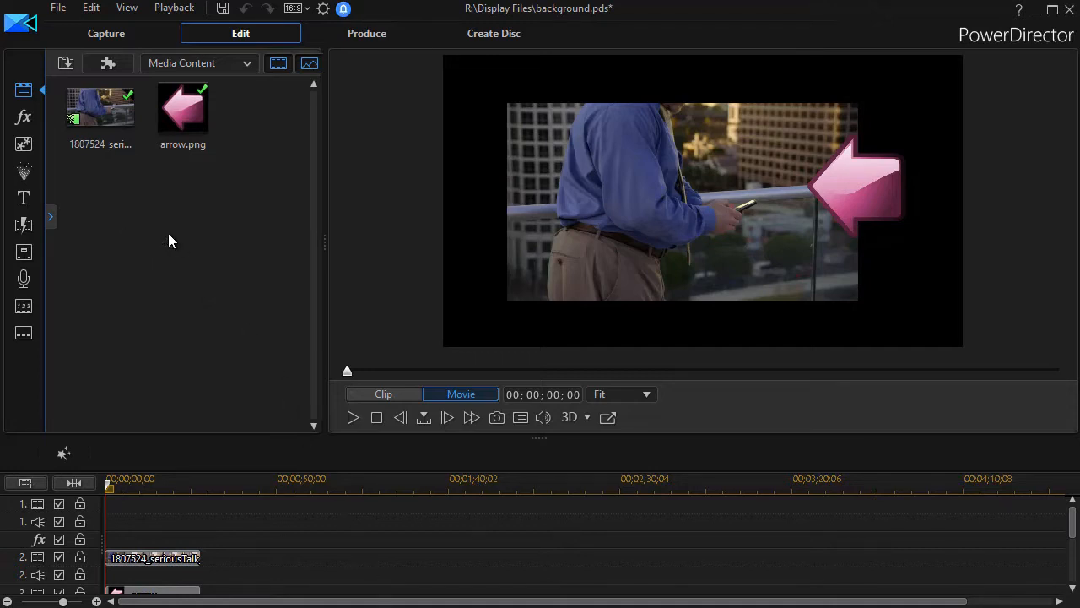
mouse_move(439, 248)
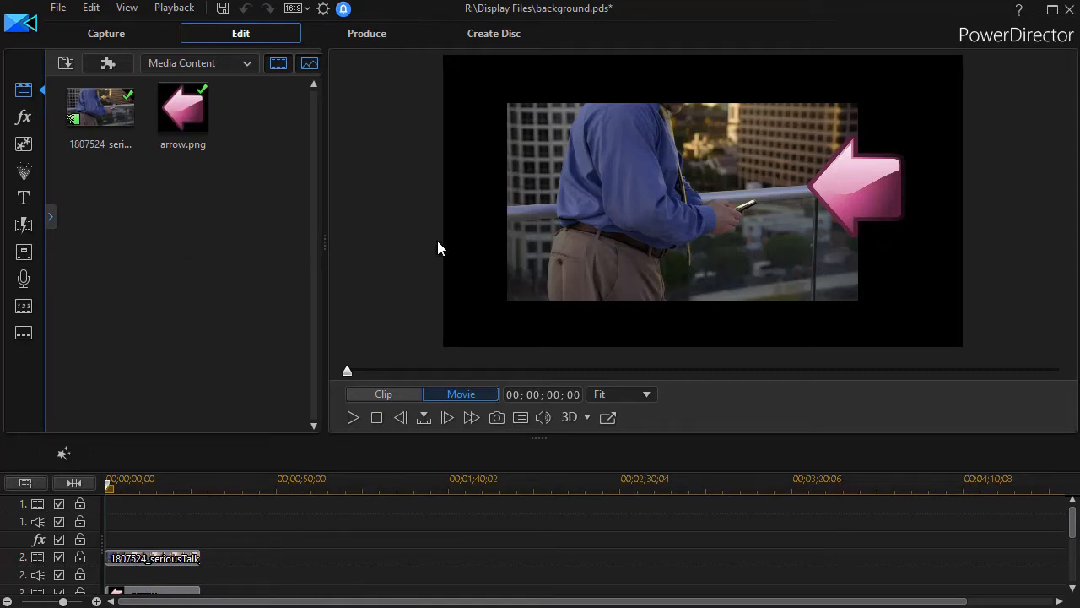
mouse_move(640, 213)
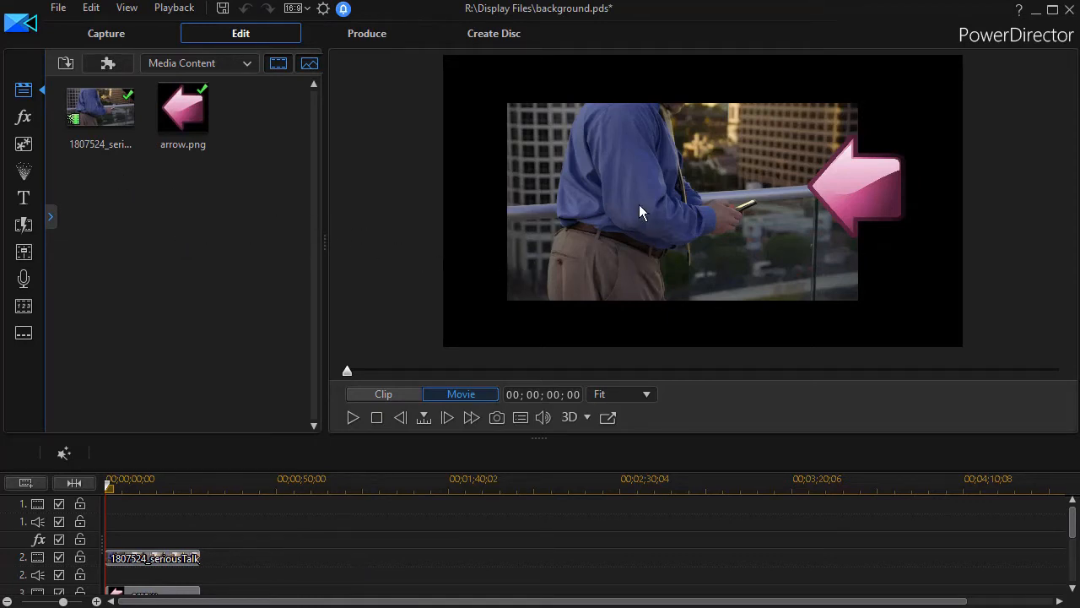
mouse_move(182, 574)
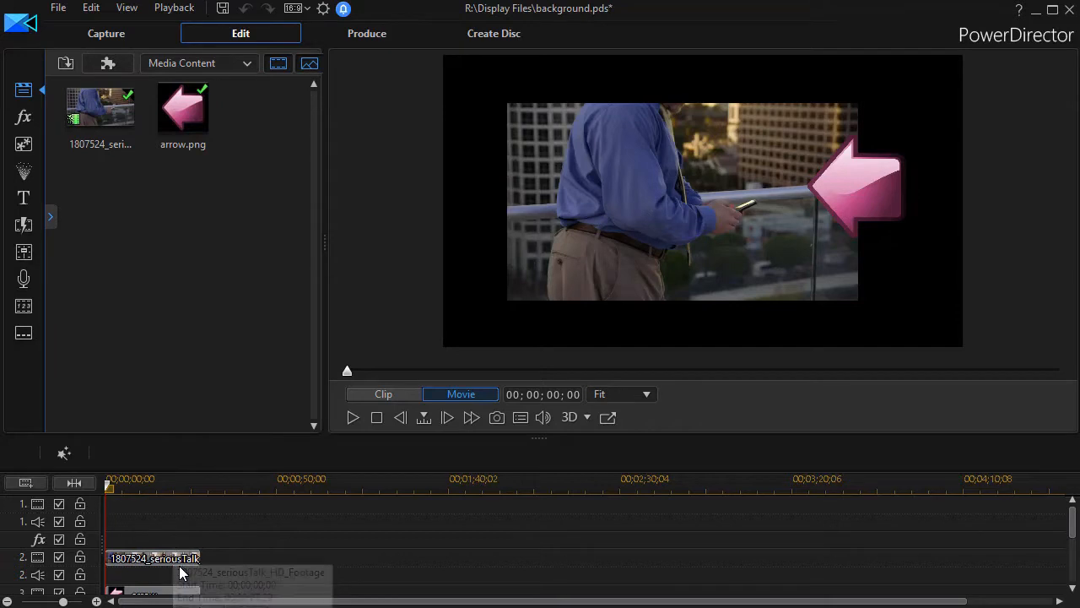
mouse_move(859, 194)
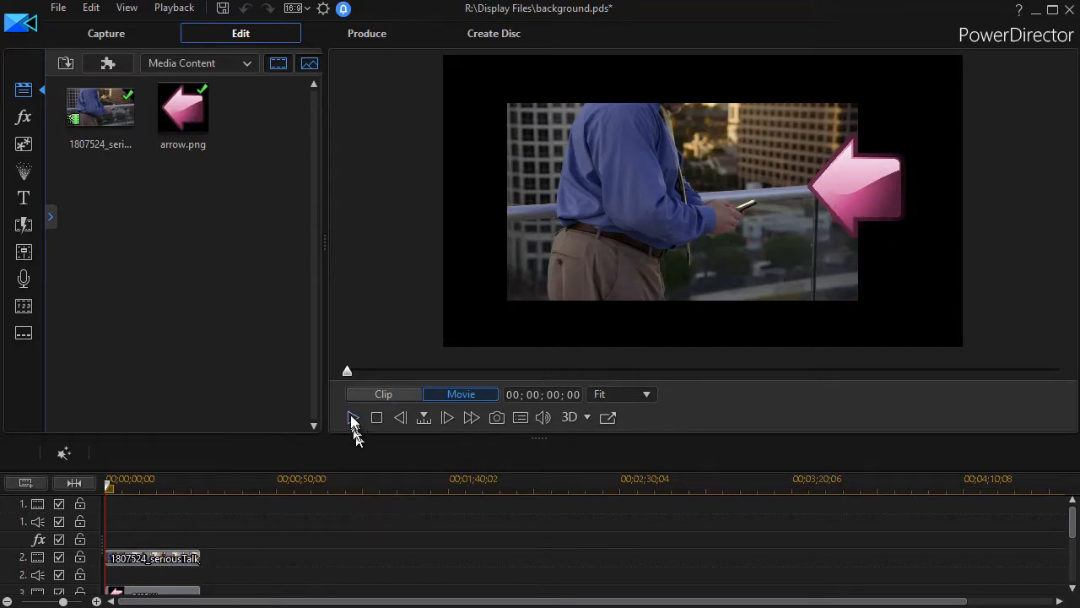
- Play the movie preview for about five seconds and pause on the man on the phone
left_click(353, 417)
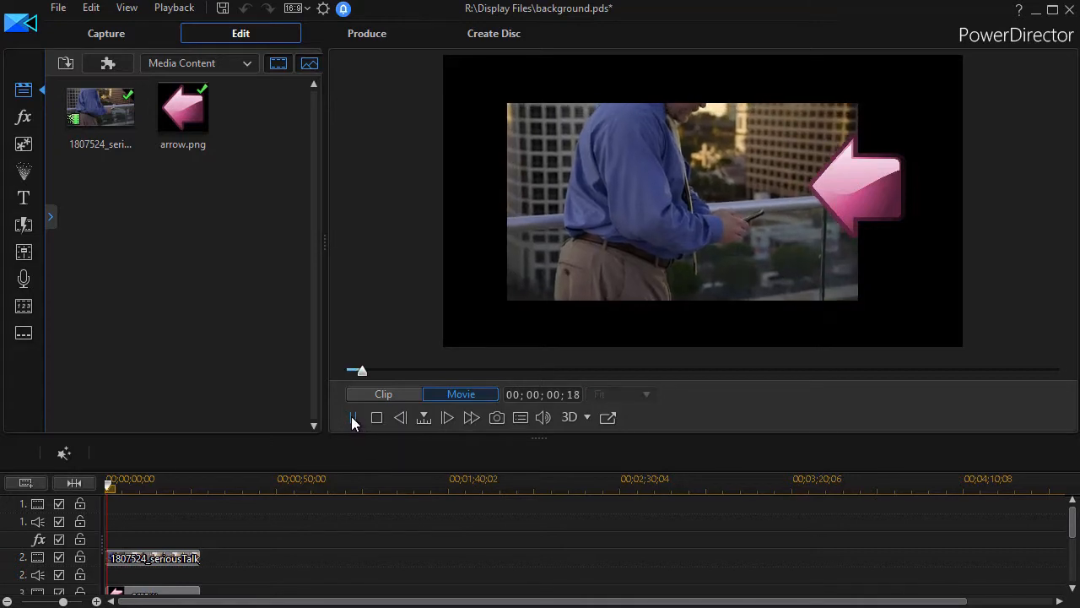
left_click(353, 417)
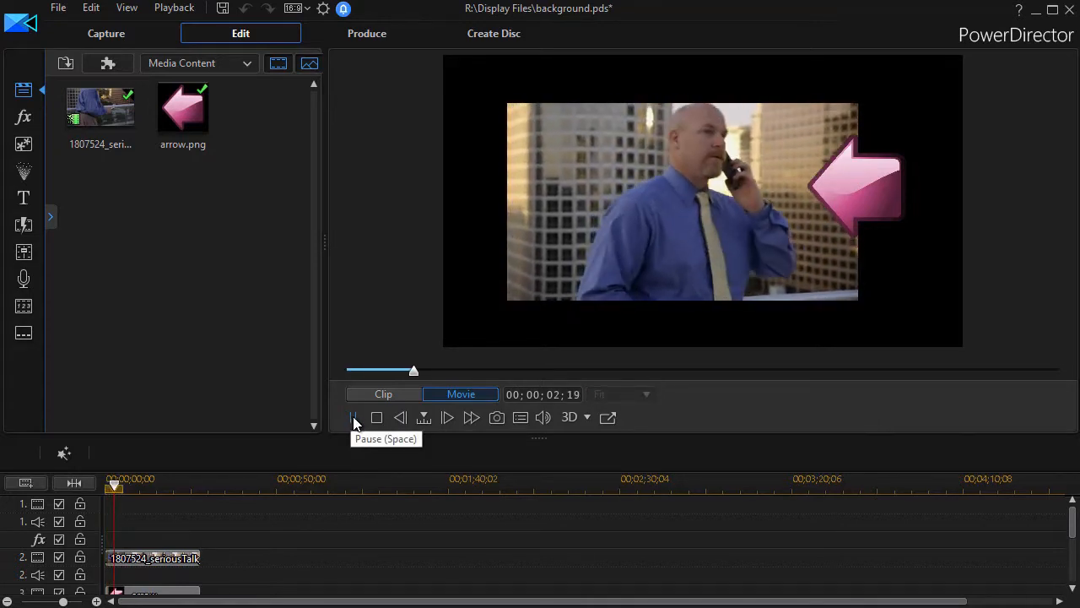
left_click(354, 417)
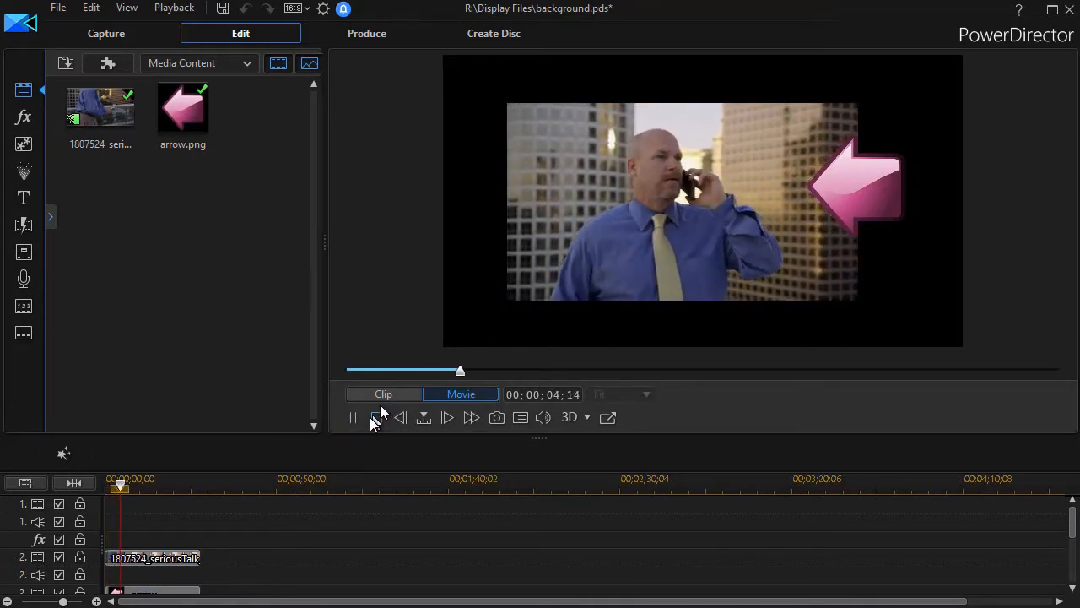
left_click(352, 415)
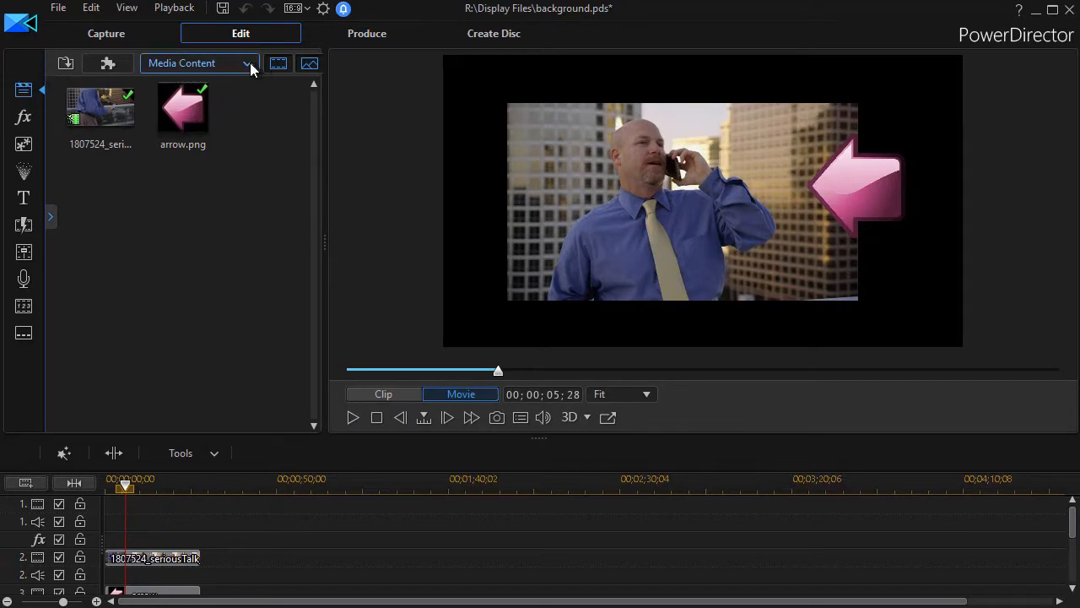
- Switch the library content from Media Content to the Color Boards swatches
left_click(247, 64)
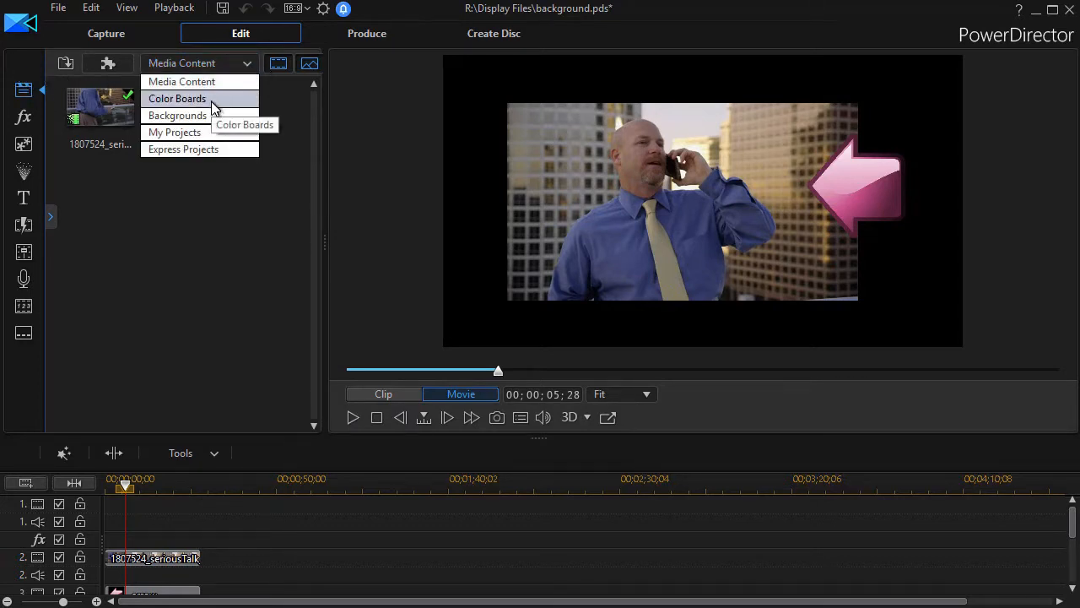
left_click(177, 98)
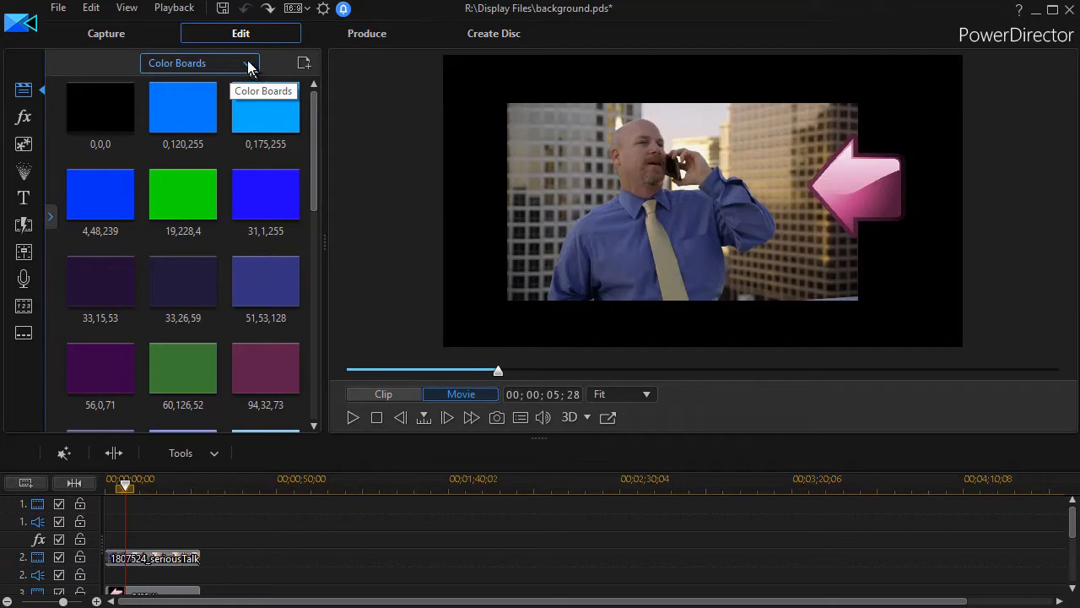
- Switch the library content to the Backgrounds collection (Flower.jpg through Wood.jpg)
left_click(246, 64)
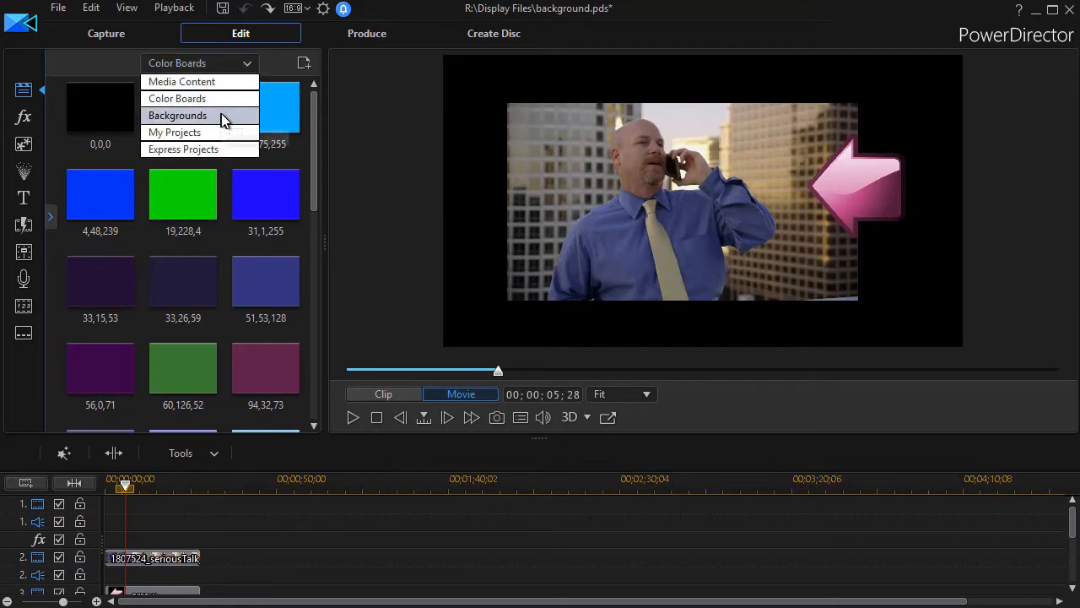
left_click(177, 114)
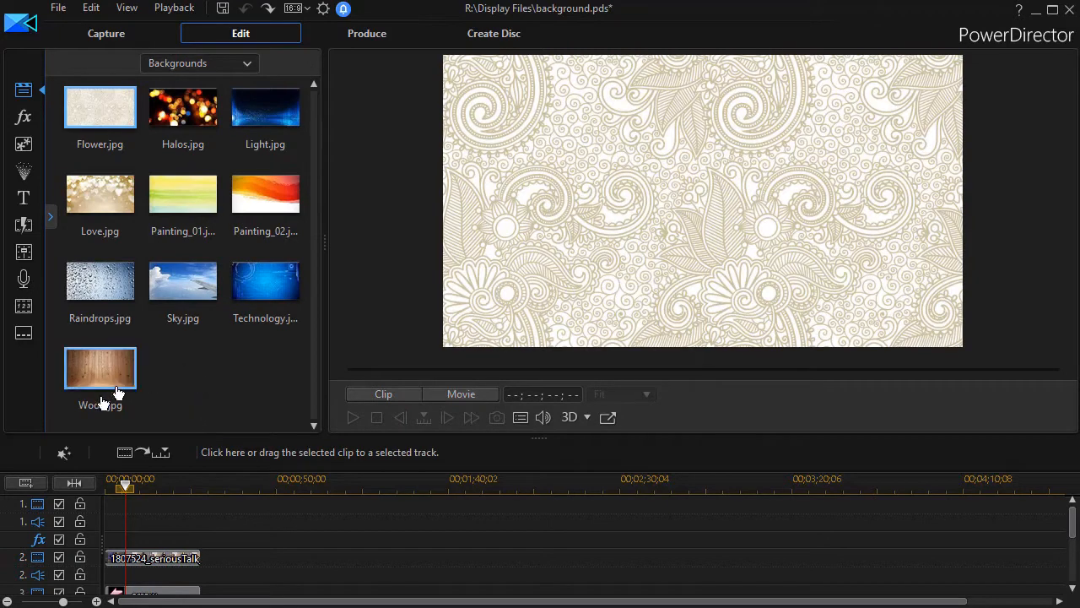
mouse_move(226, 377)
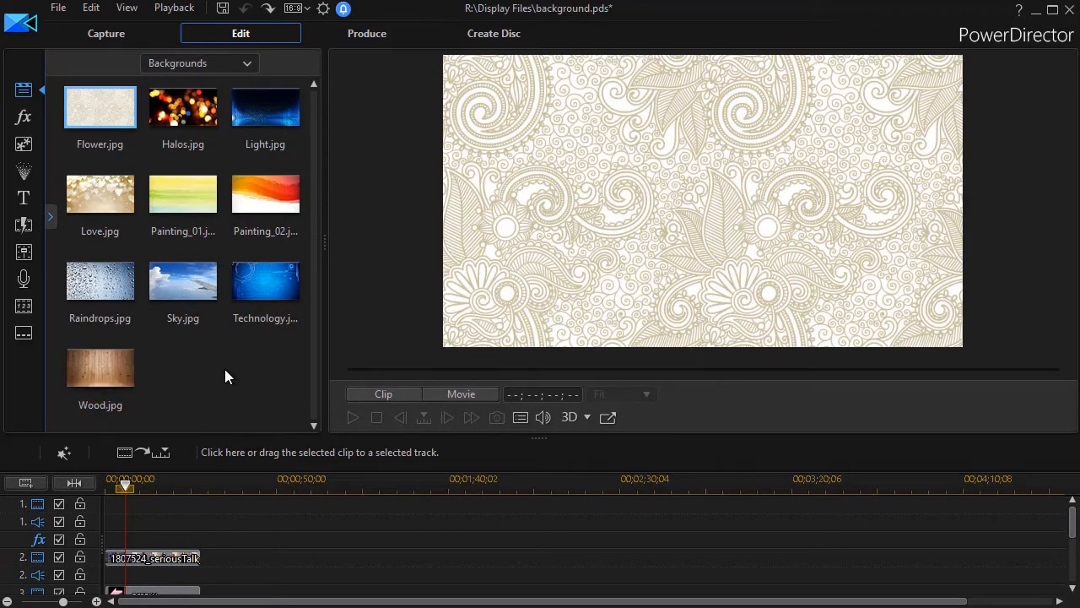
mouse_move(221, 368)
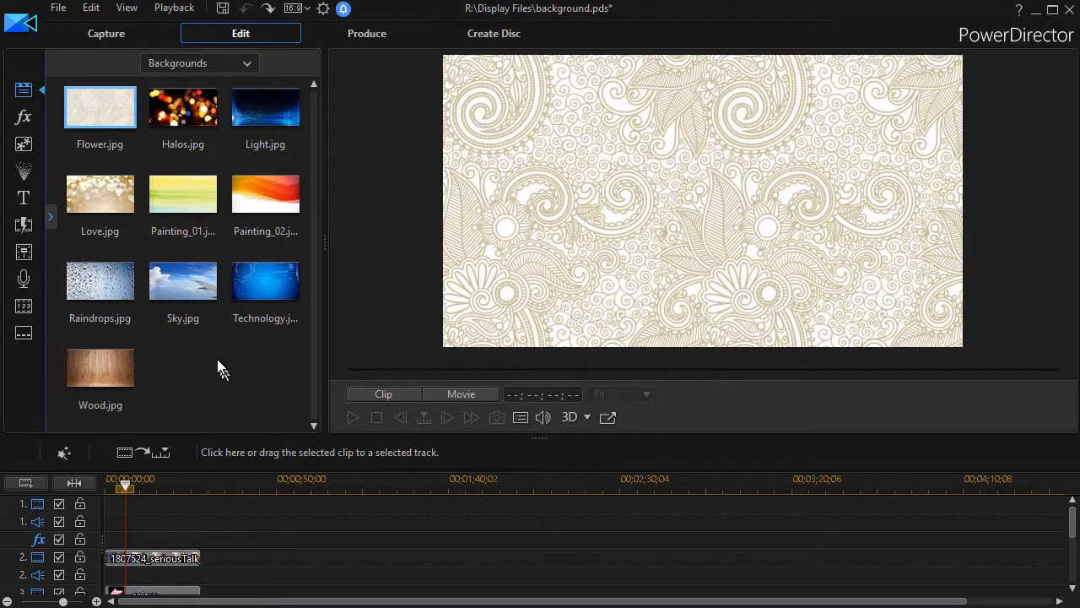
mouse_move(183, 194)
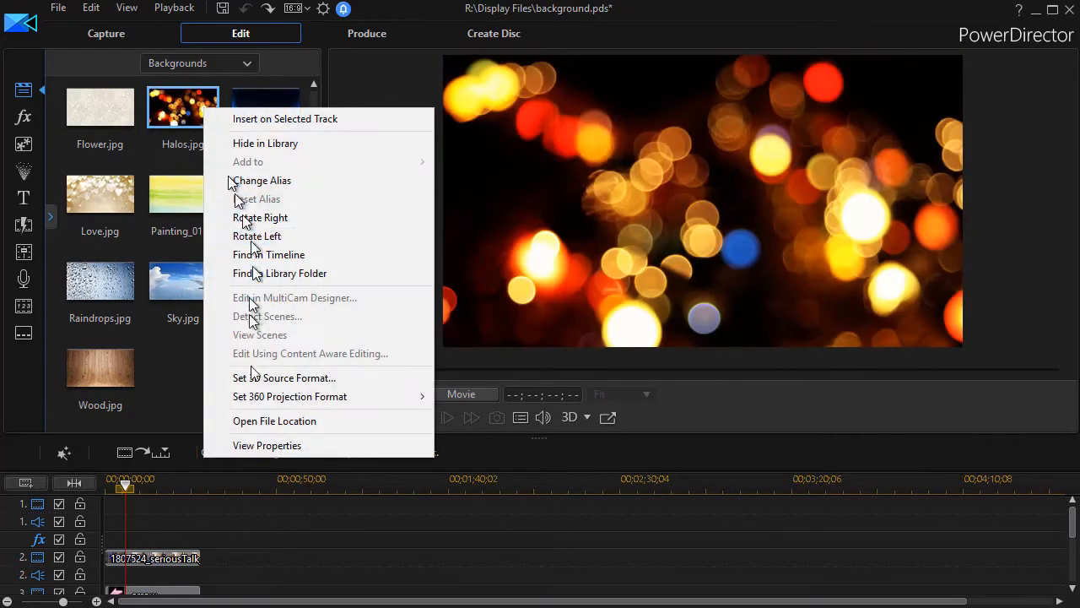
left_click(267, 446)
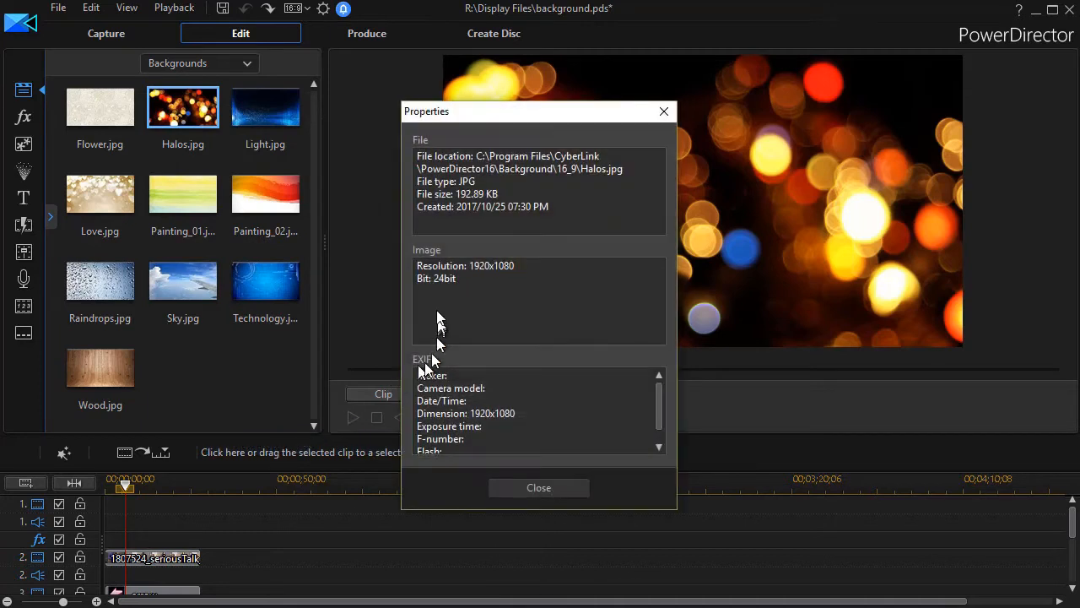
mouse_move(520, 274)
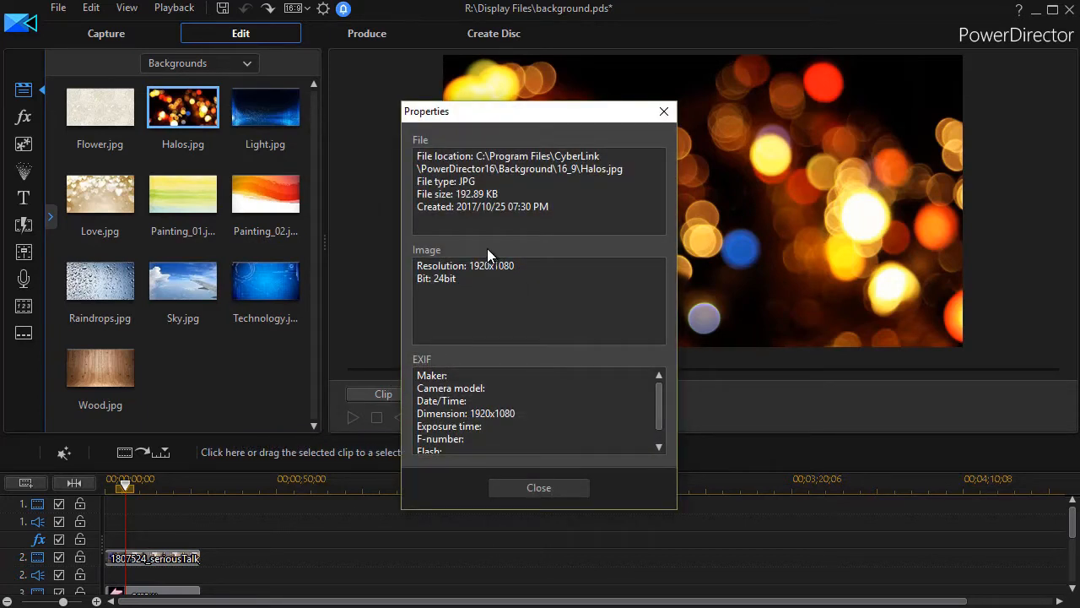
mouse_move(493, 277)
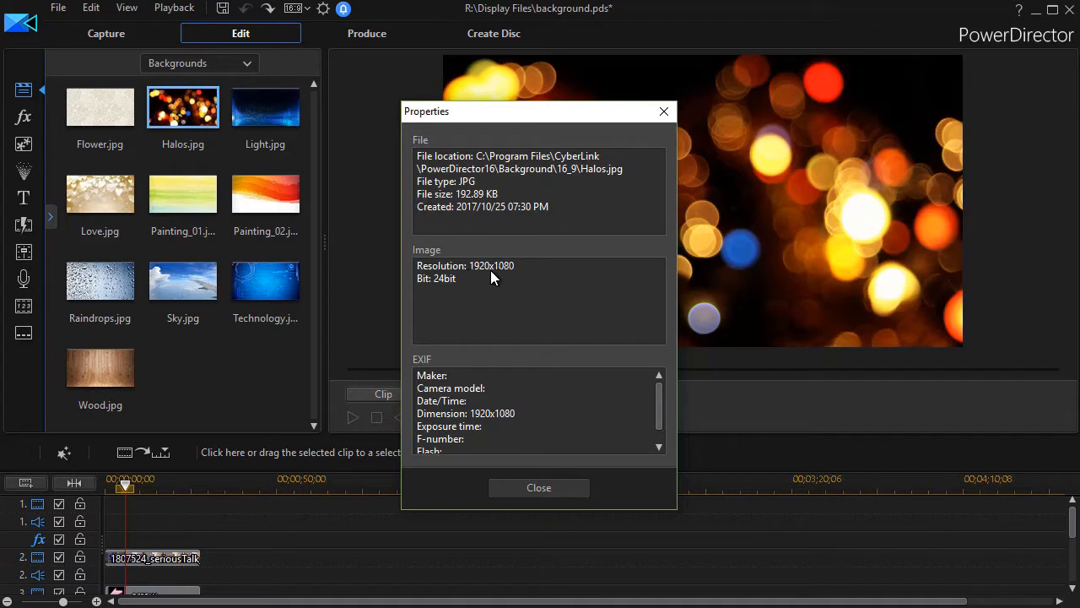
mouse_move(295, 23)
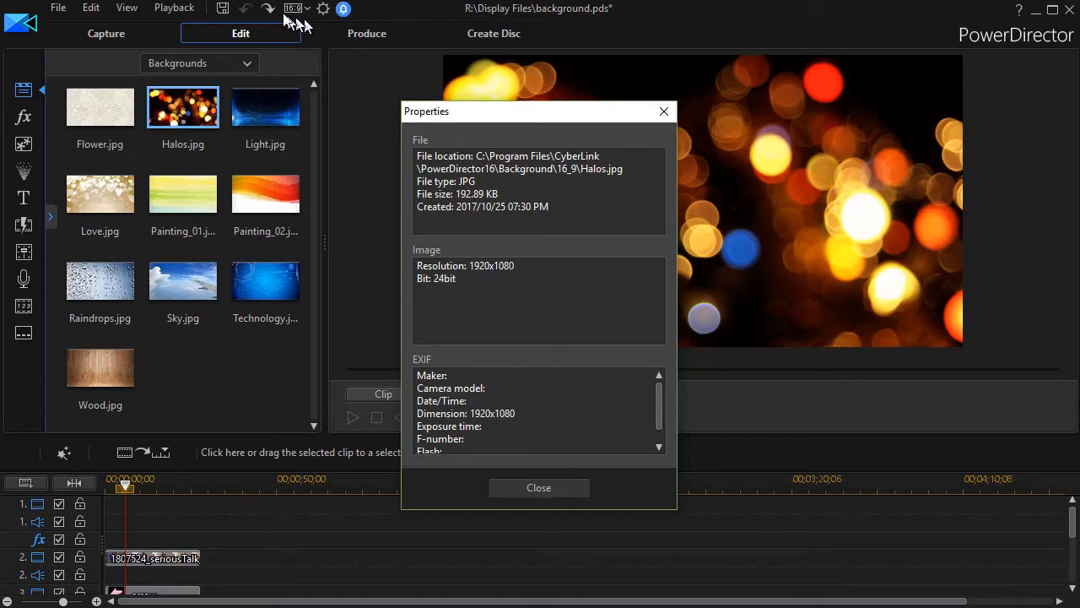
mouse_move(481, 283)
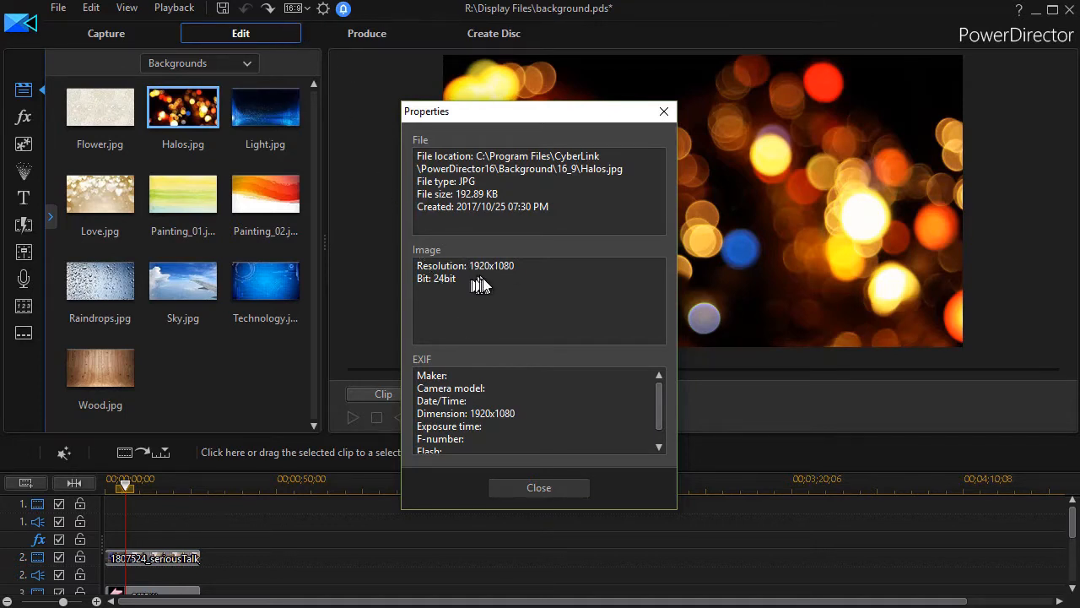
mouse_move(496, 290)
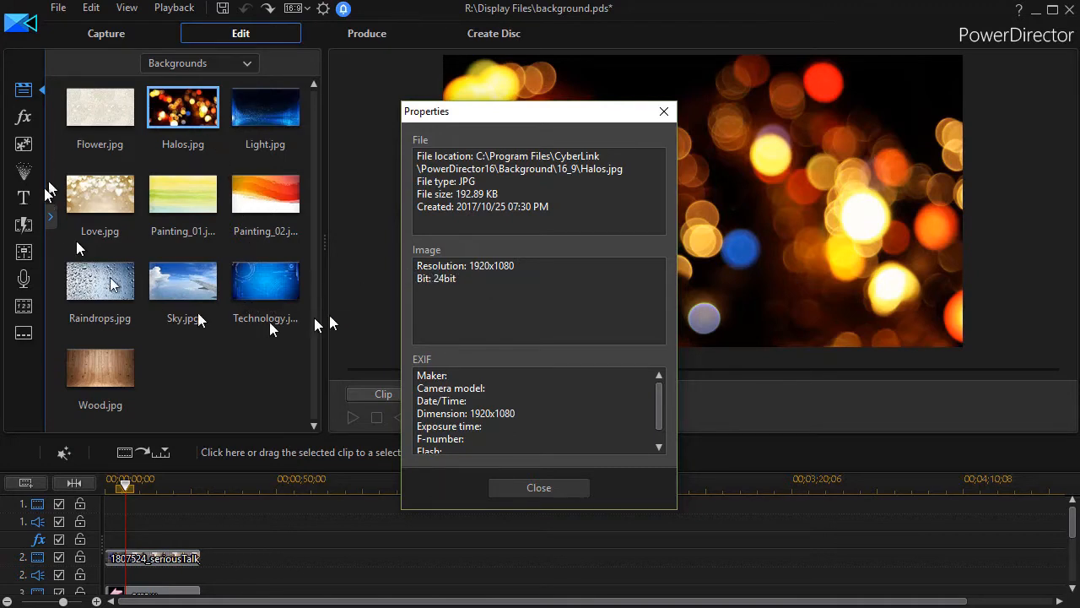
mouse_move(497, 278)
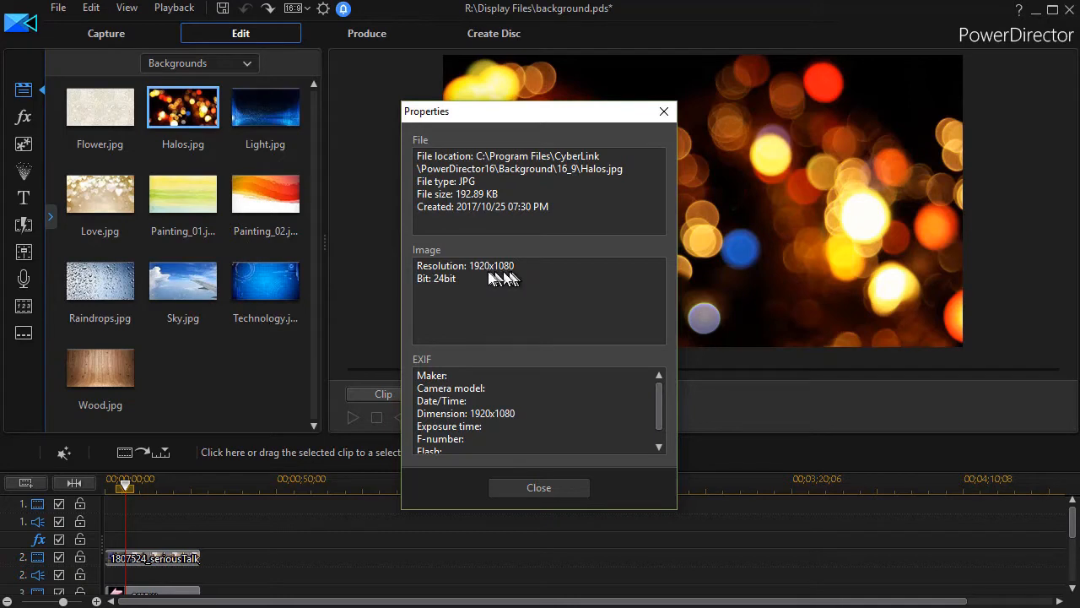
mouse_move(503, 272)
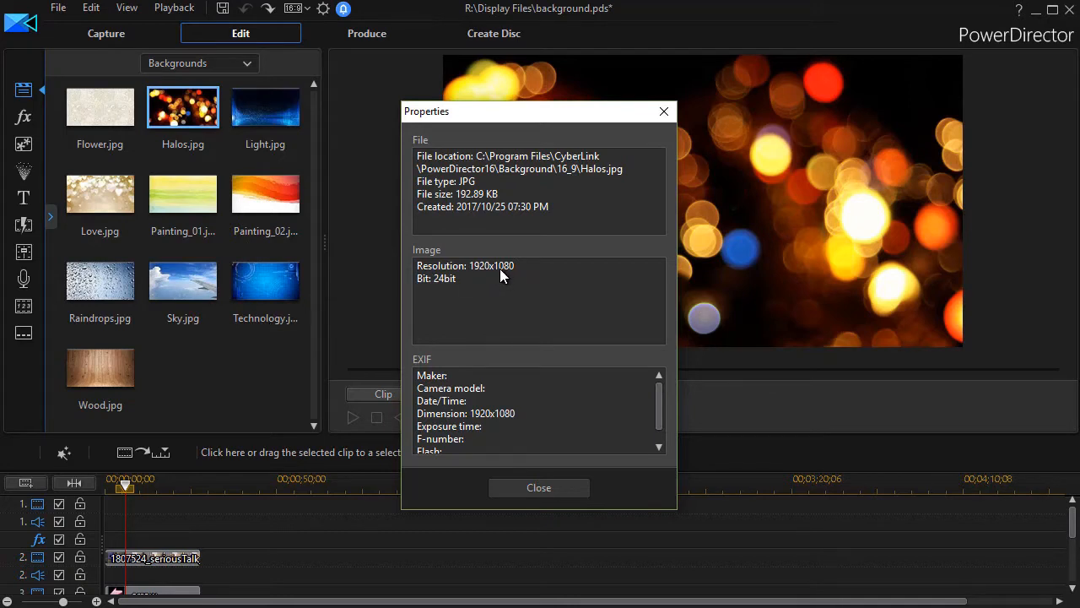
mouse_move(486, 270)
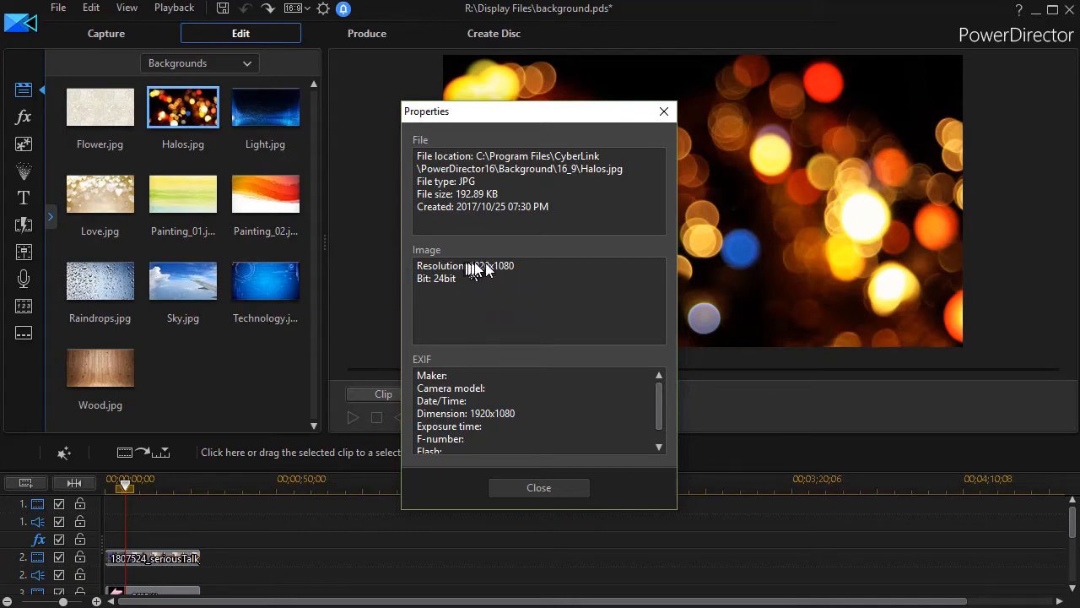
mouse_move(237, 304)
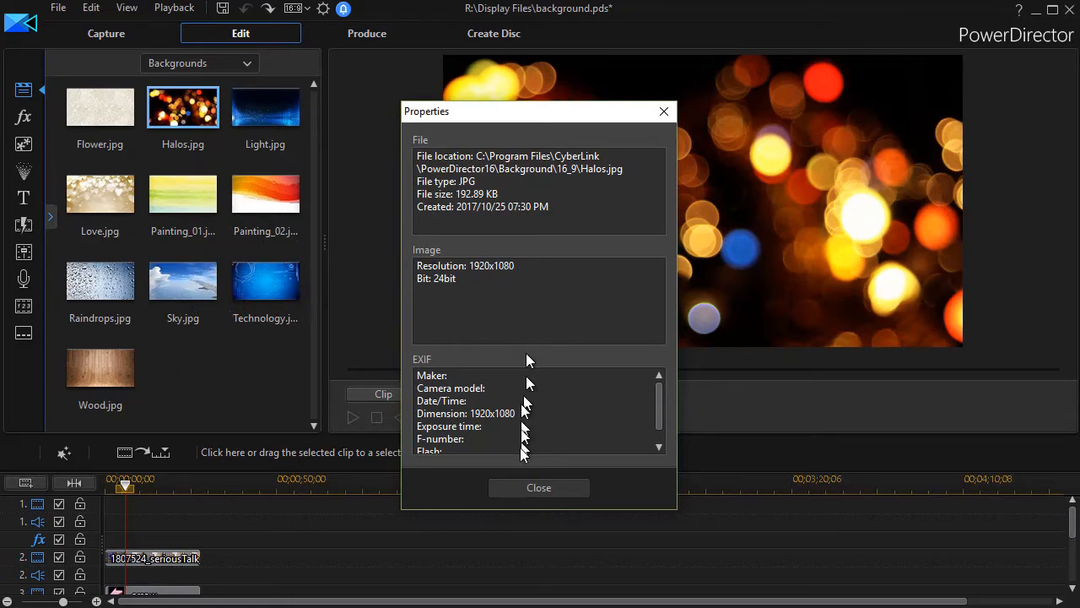
left_click(539, 486)
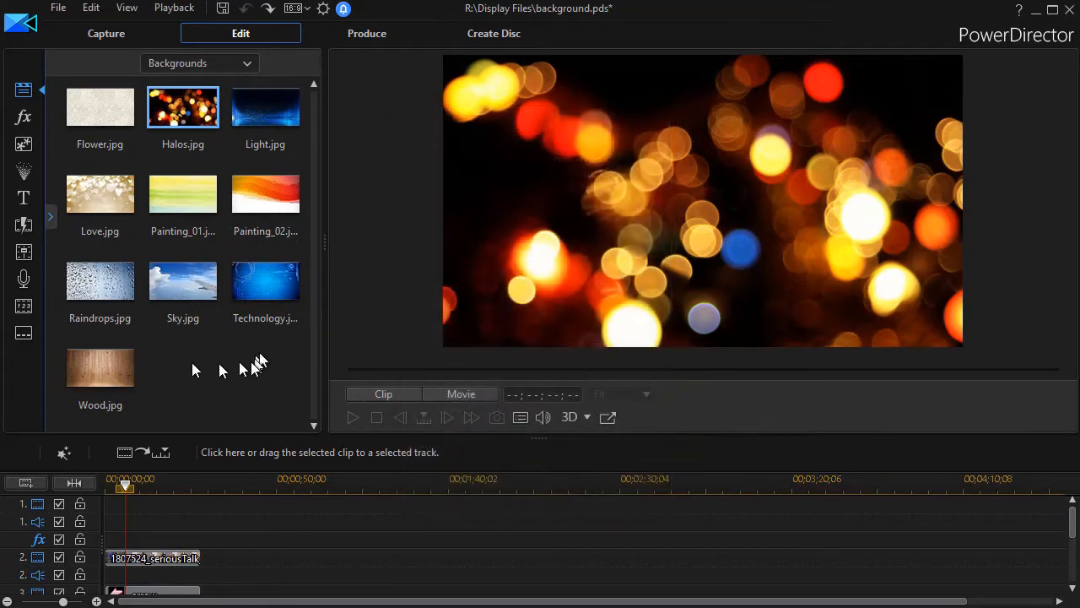
- Place Wood, then Halos, then Raindrops as the background on timeline track 1
left_click_drag(100, 367, 71, 456)
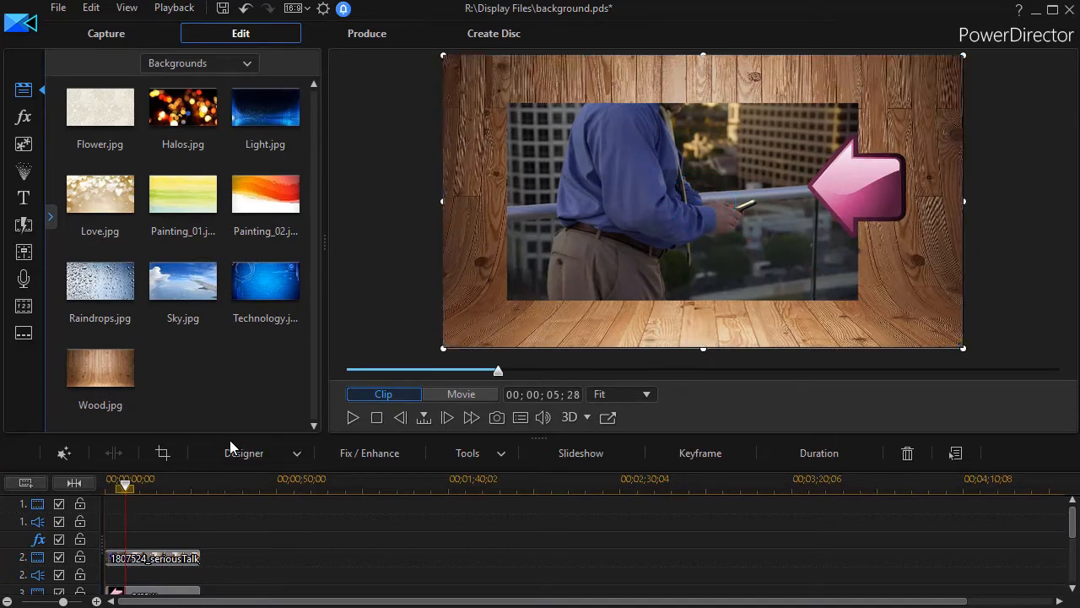
left_click(461, 395)
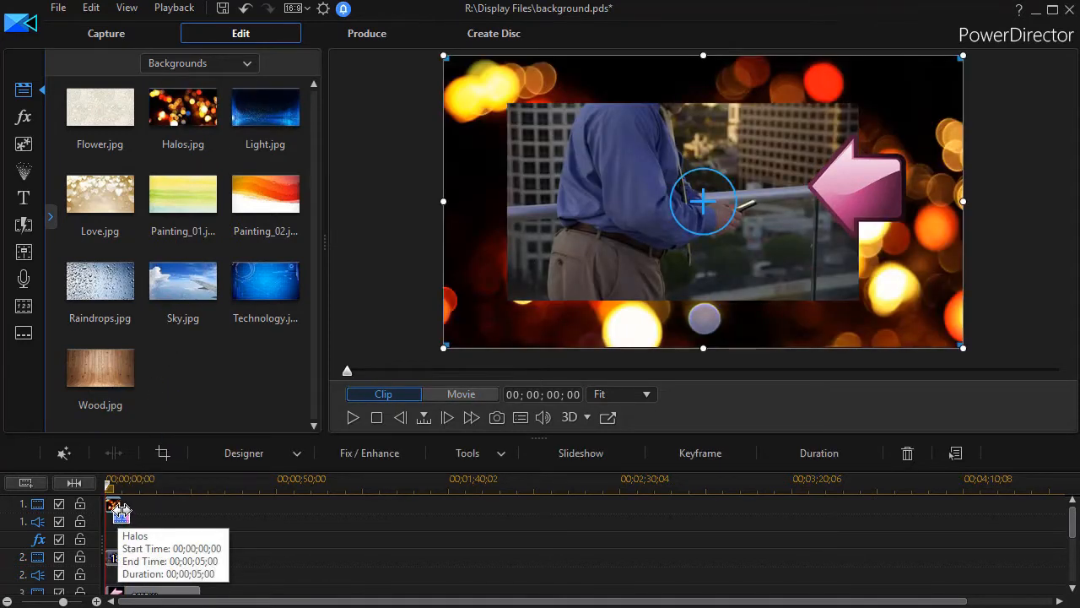
left_click(461, 395)
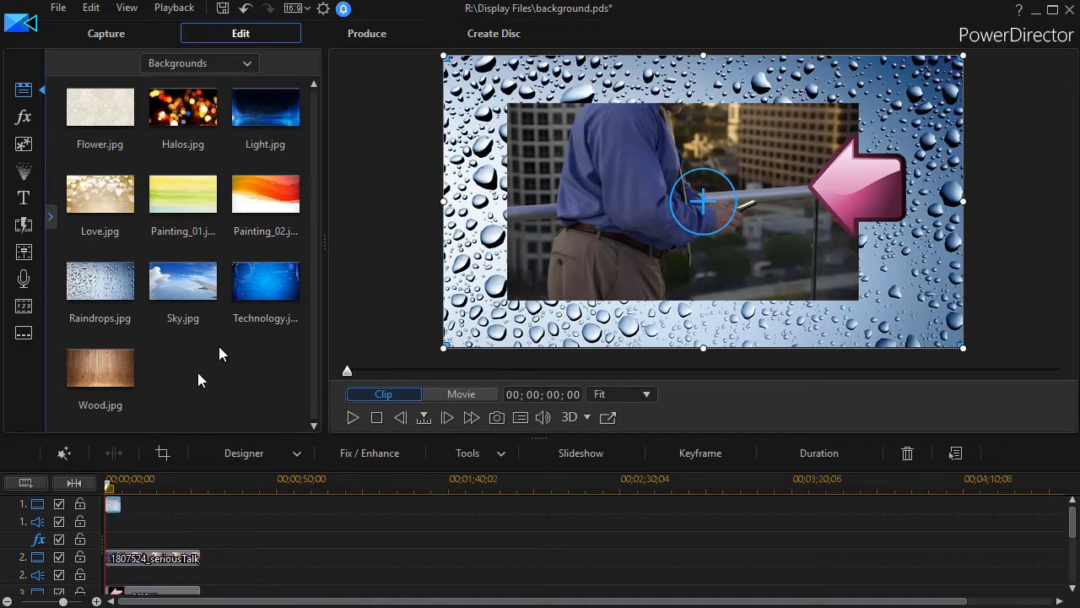
mouse_move(201, 386)
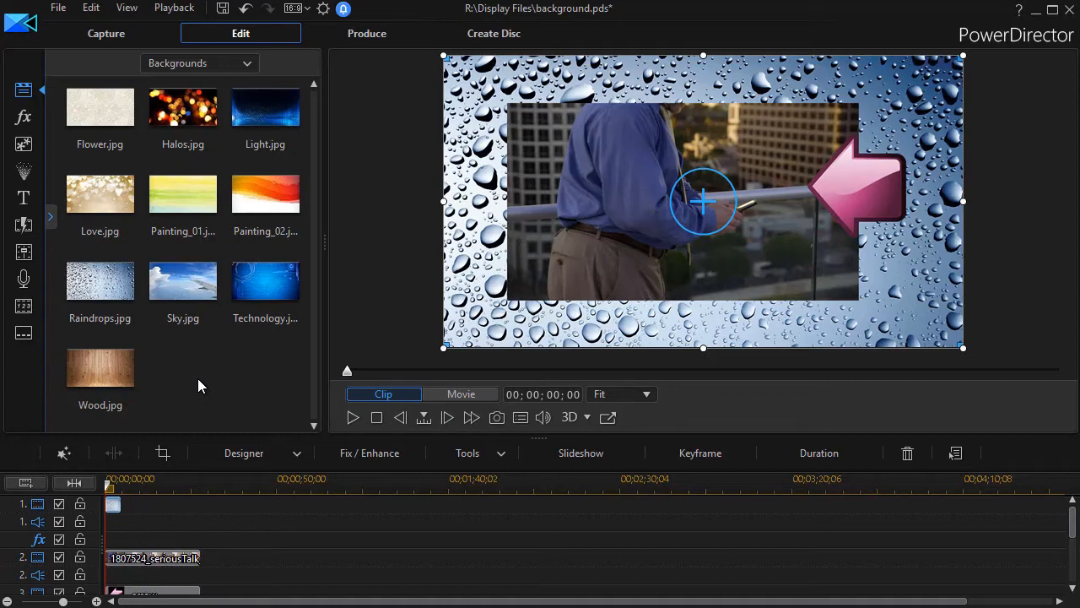
mouse_move(119, 503)
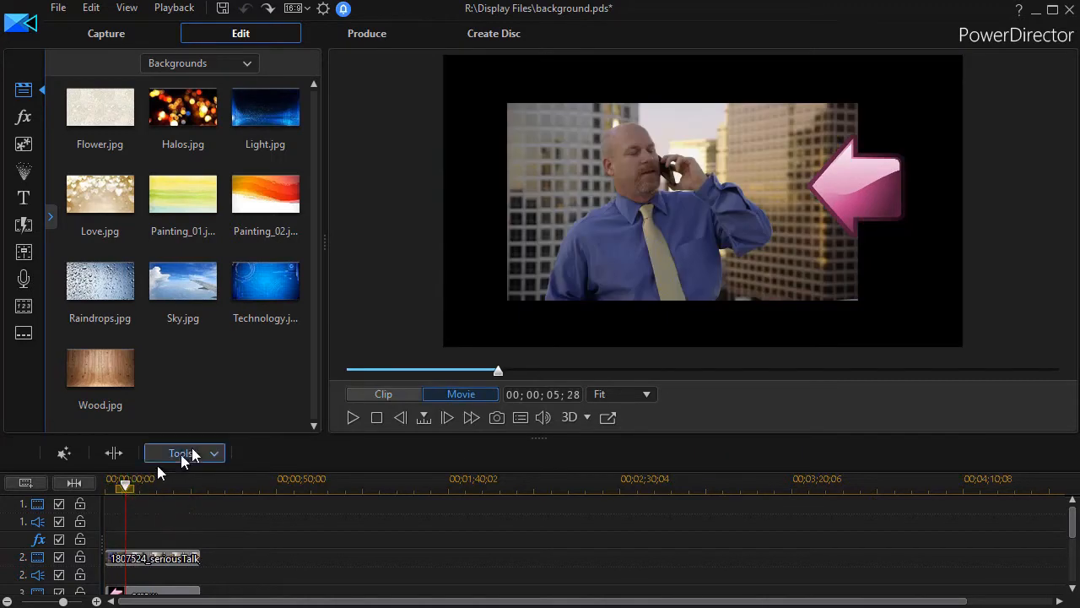
mouse_move(216, 382)
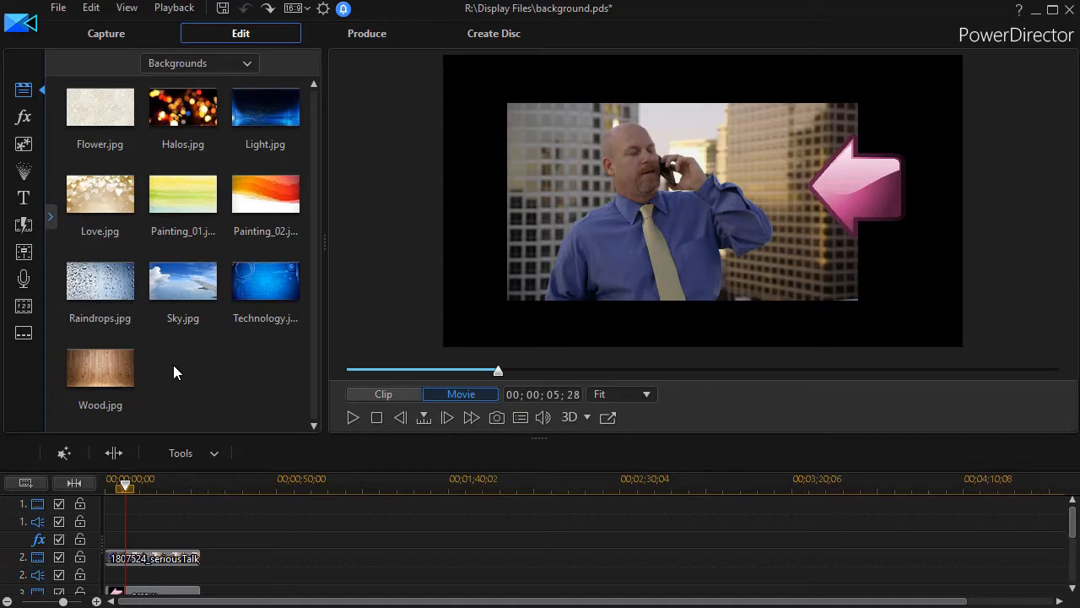
- Start Import Media Files from the Backgrounds library's context menu, reaching the Display Files folder
right_click(176, 371)
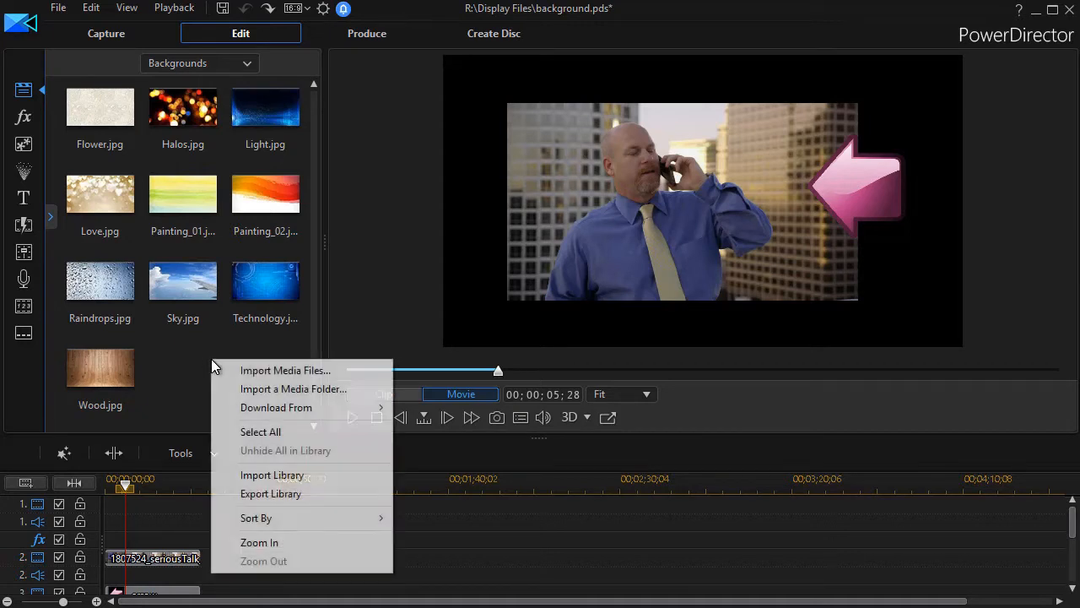
mouse_move(285, 370)
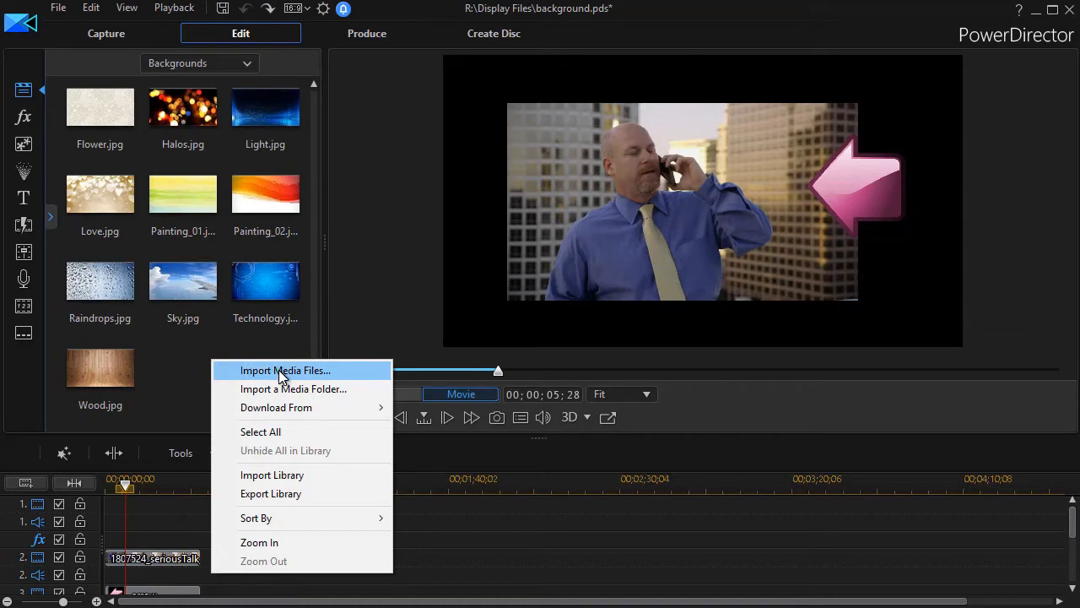
left_click(285, 370)
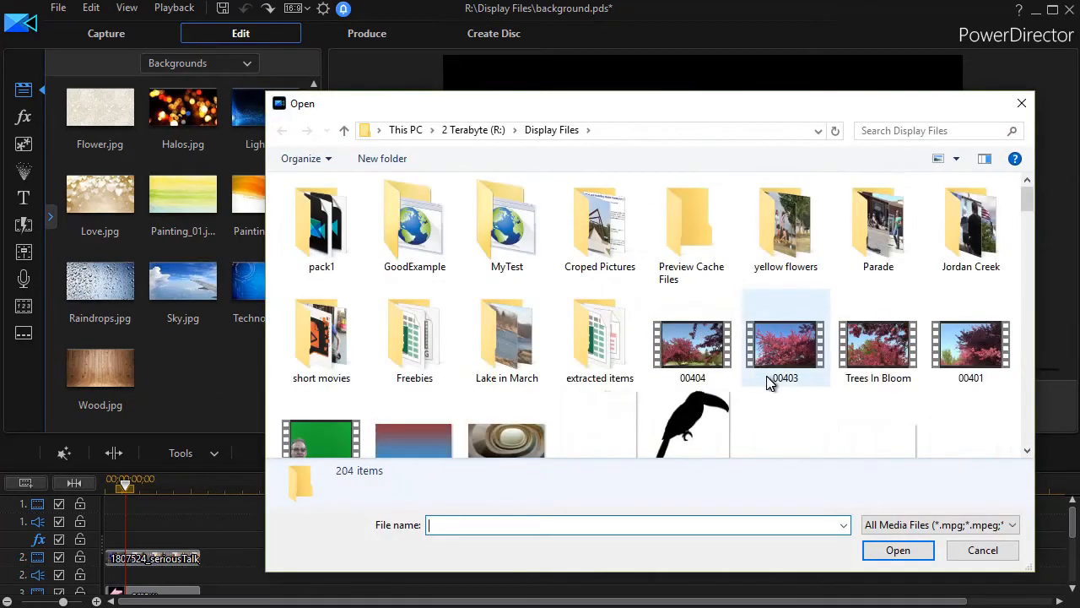
- Import sample2.png, which lands in the Media Content library beside the video and arrow
scroll("down", 3)
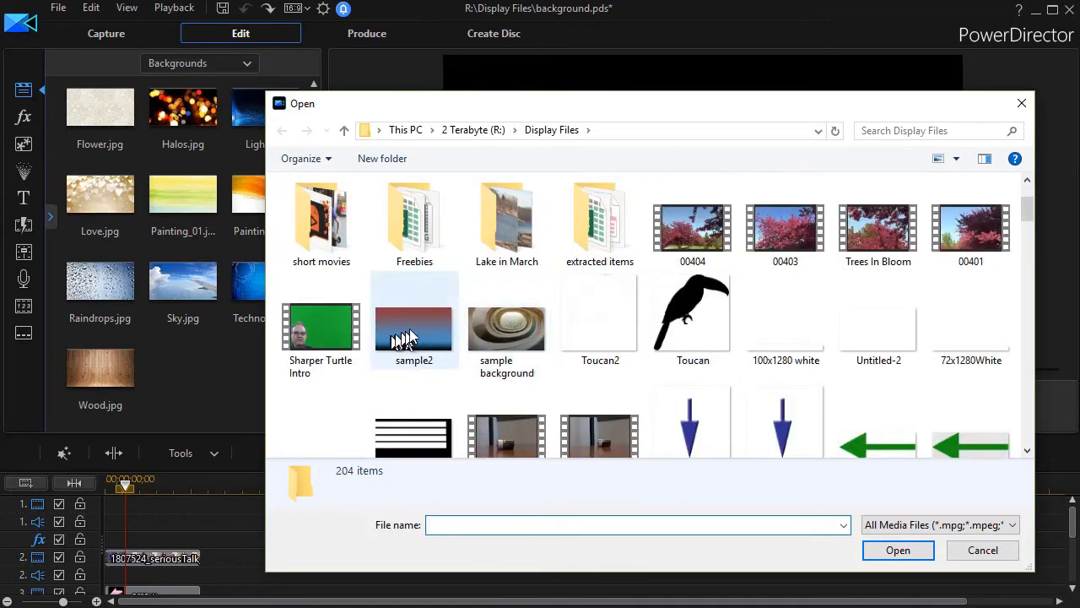
left_click(414, 319)
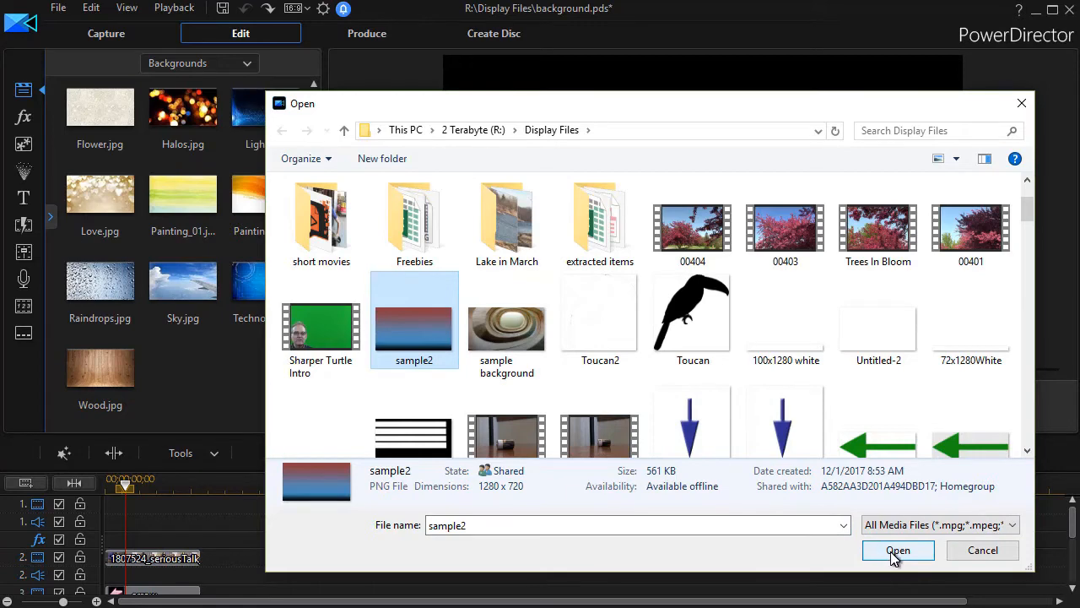
left_click(899, 551)
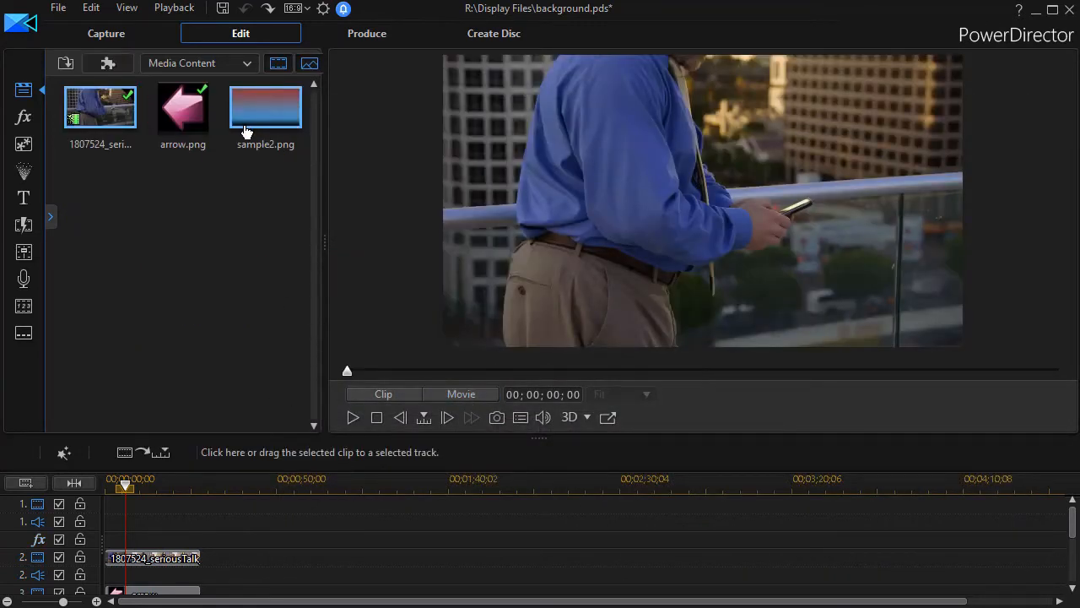
left_click(236, 209)
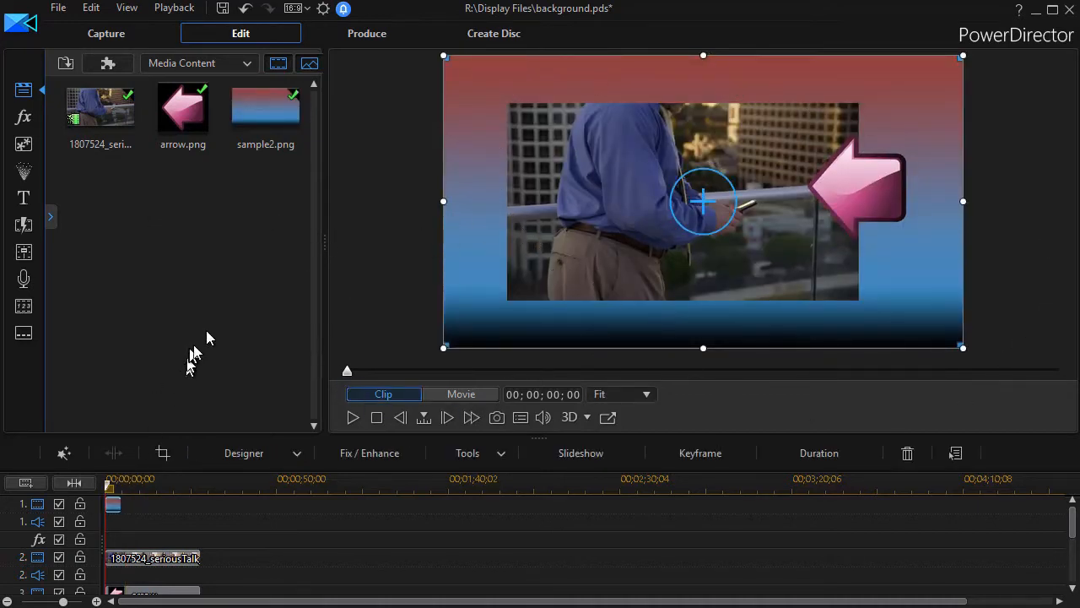
mouse_move(212, 199)
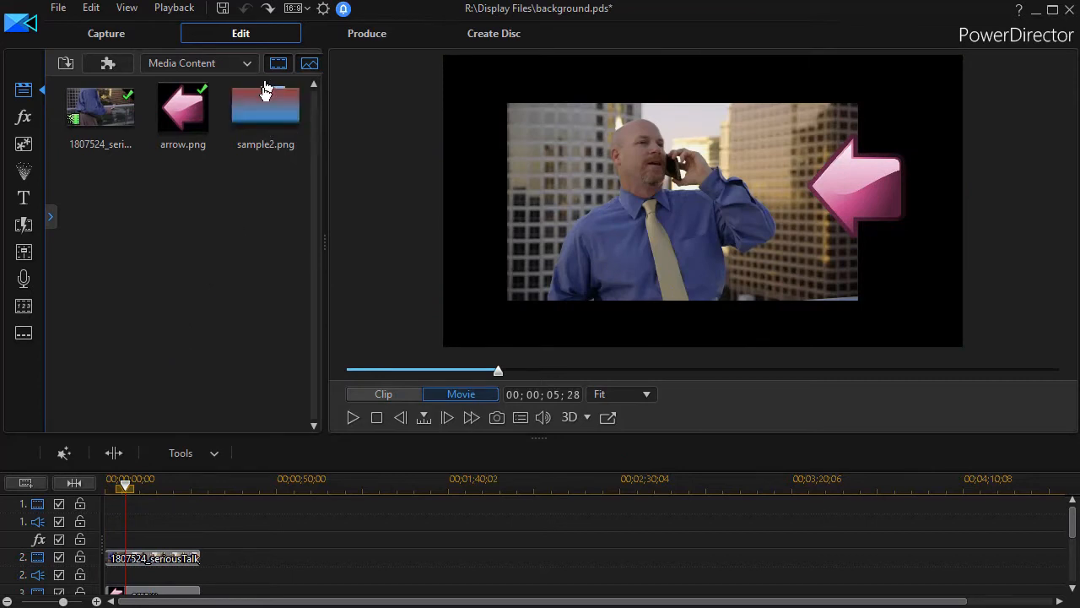
- Remove sample2.png from the Media Content library and return to the Backgrounds collection
right_click(265, 105)
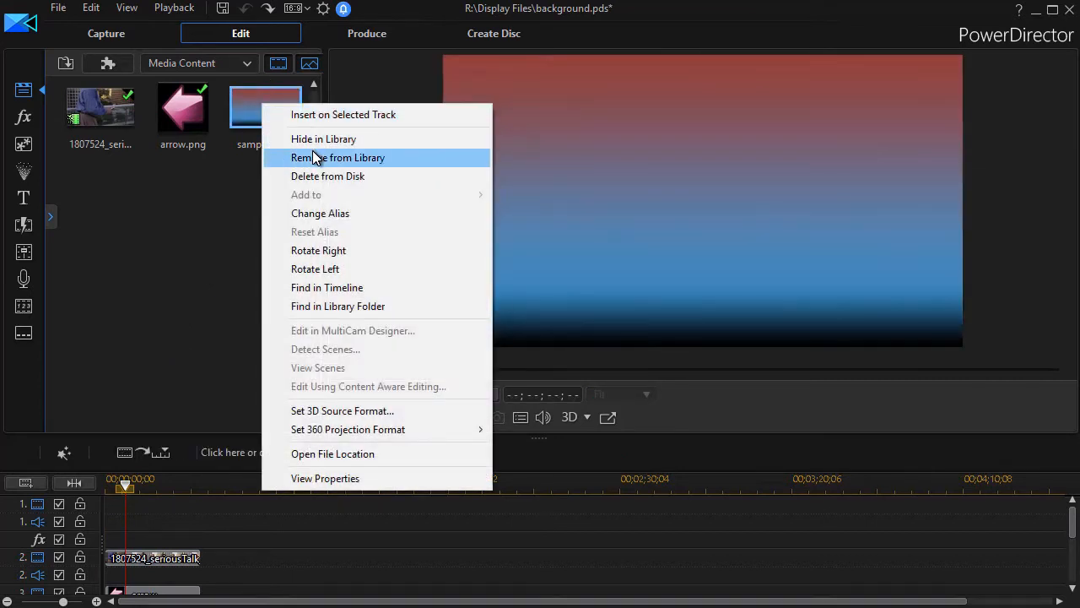
left_click(338, 157)
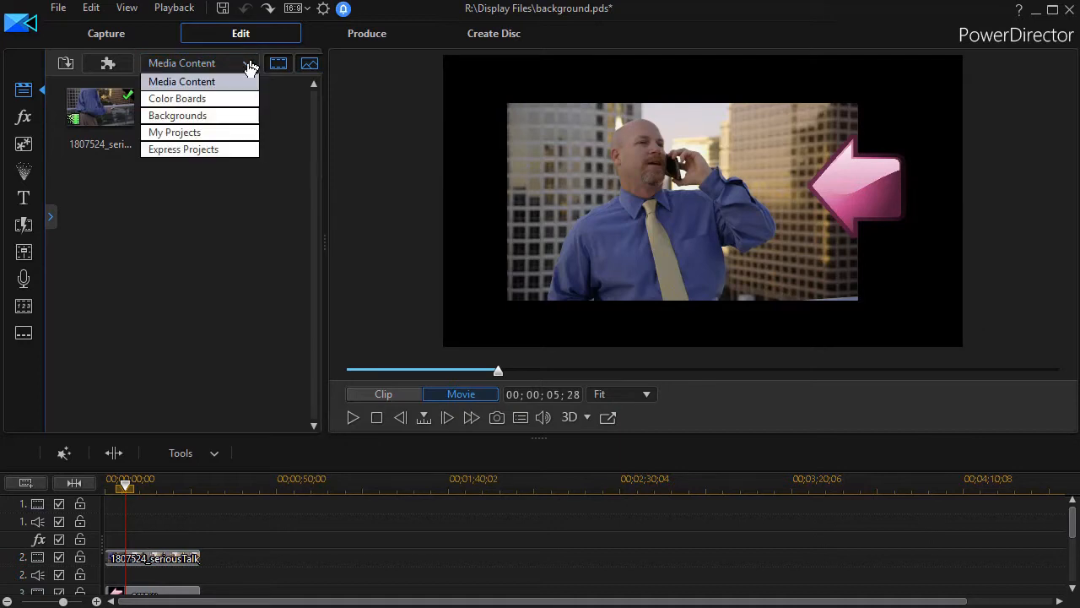
left_click(178, 114)
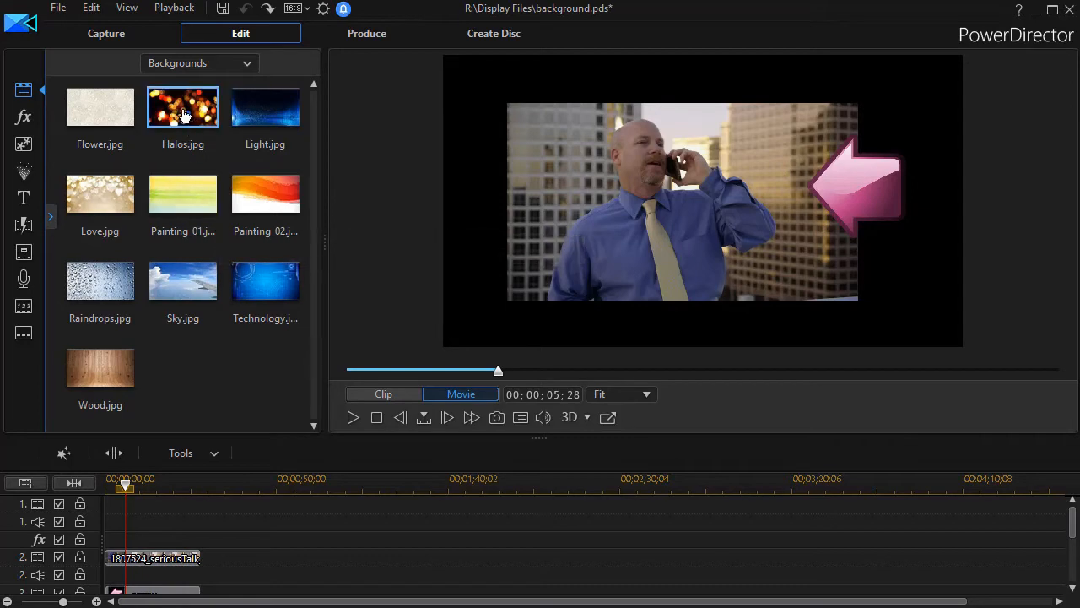
- Bring up the context options for the Halos.jpg background
right_click(182, 108)
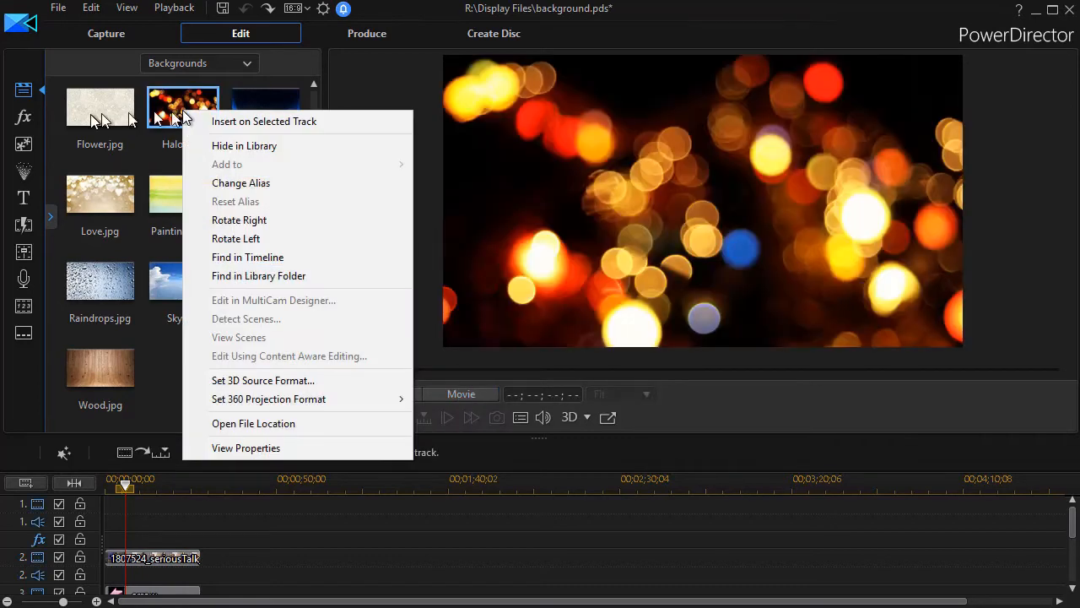
mouse_move(199, 172)
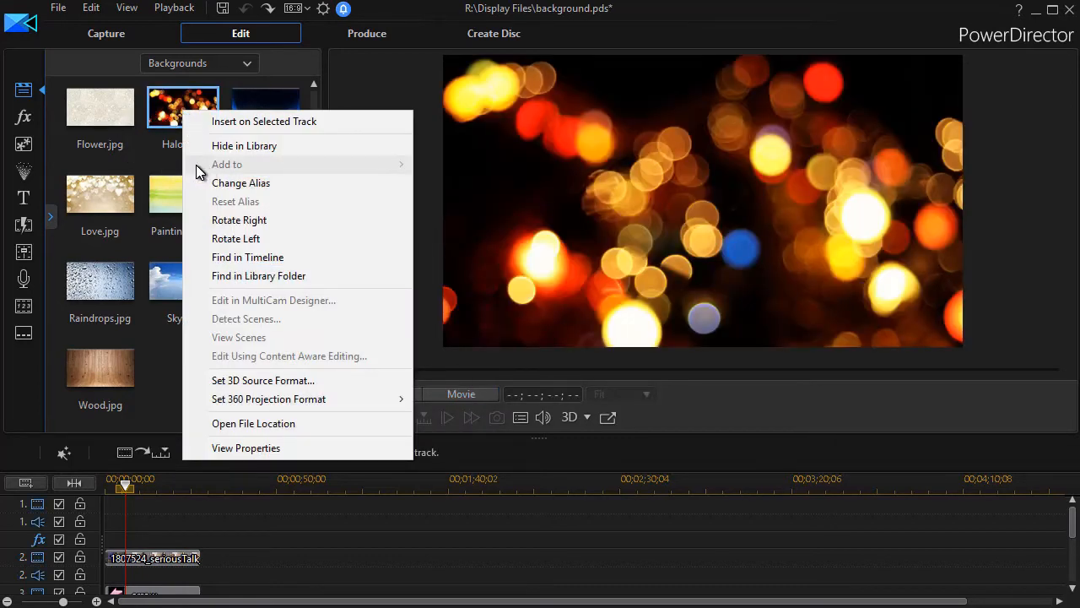
mouse_move(270, 422)
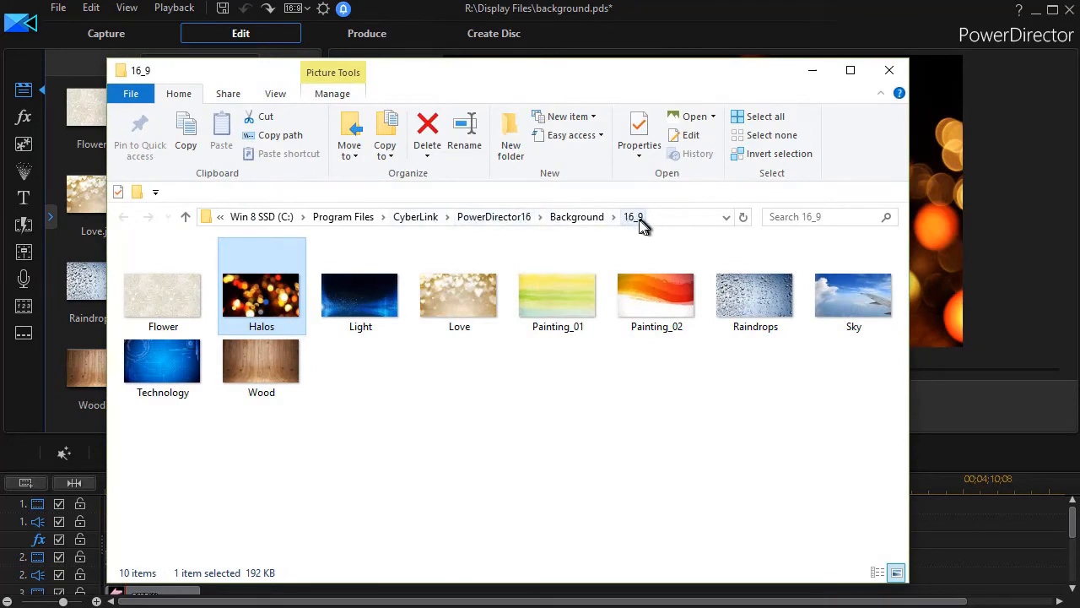
mouse_move(611, 354)
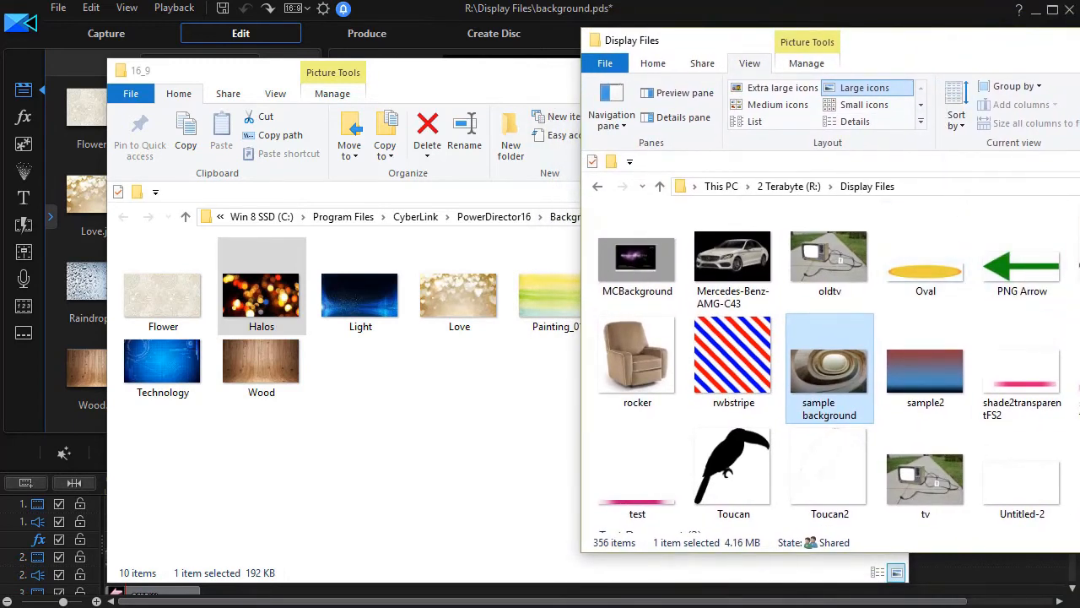
mouse_move(925, 368)
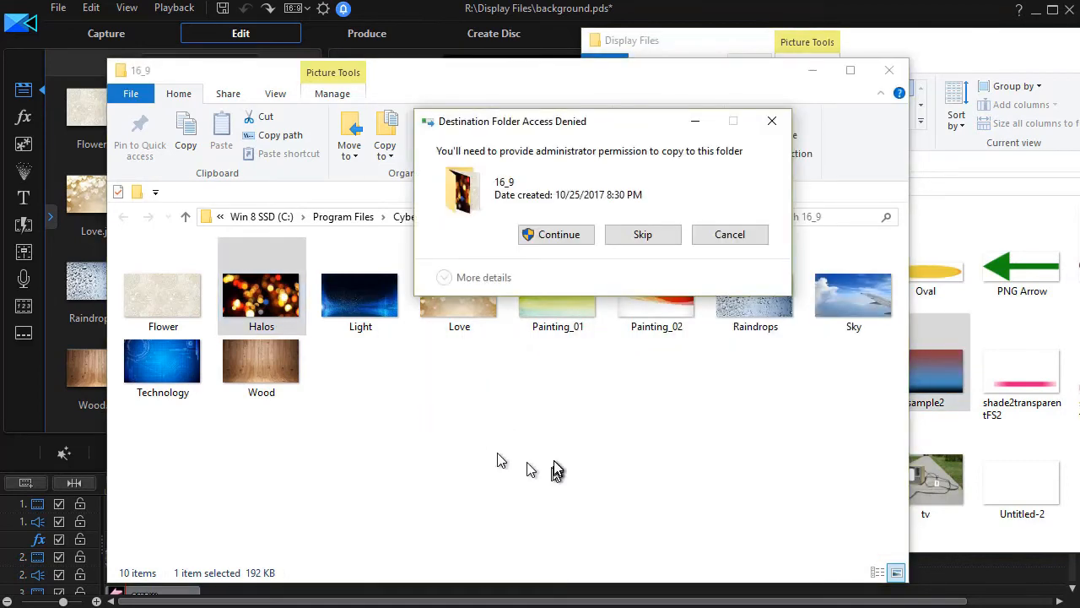
mouse_move(553, 270)
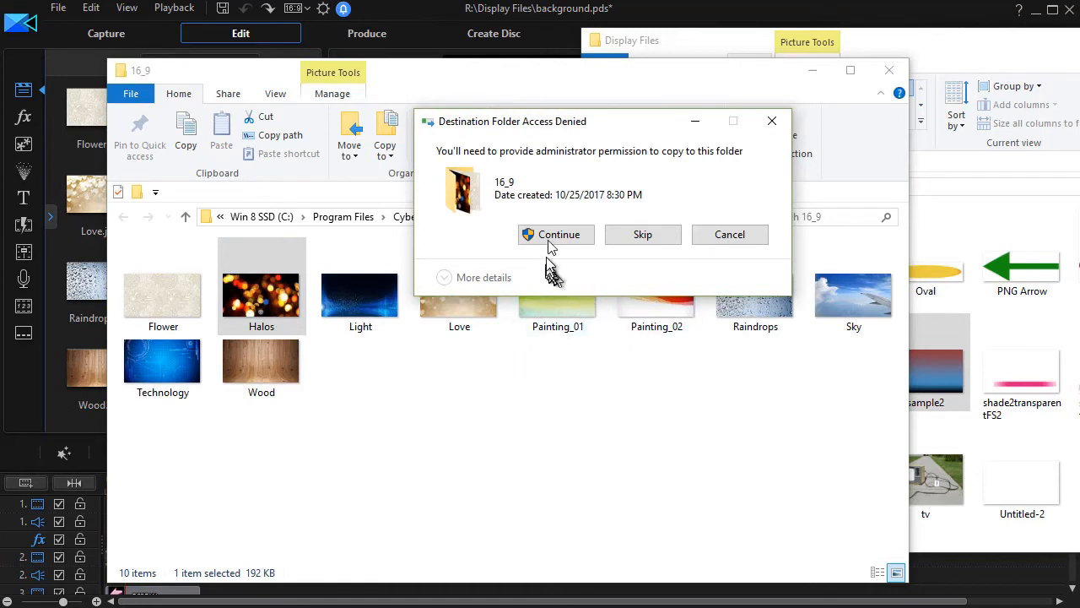
mouse_move(759, 184)
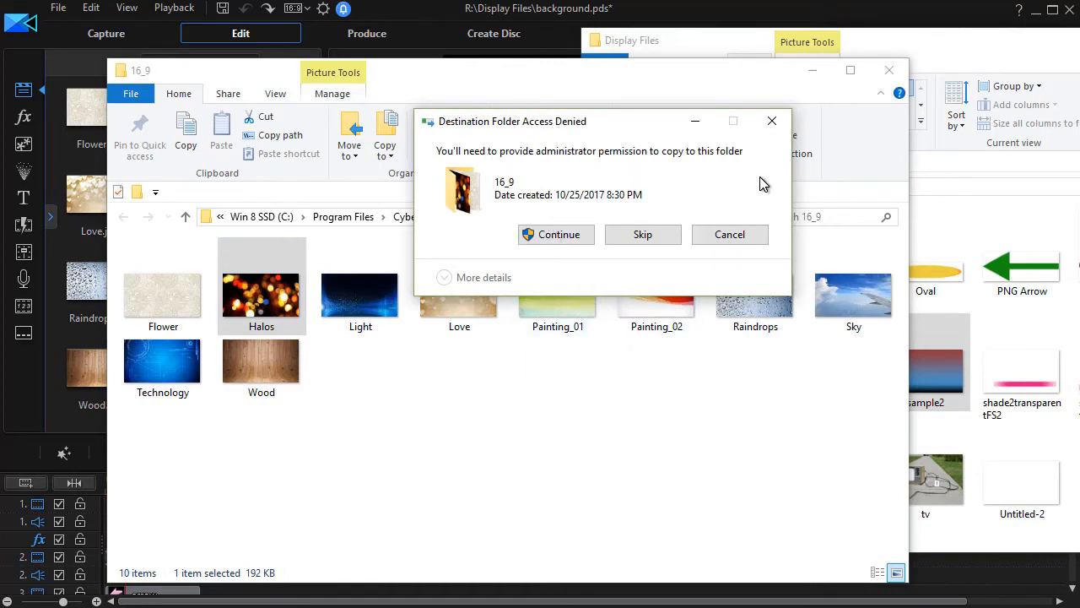
mouse_move(706, 192)
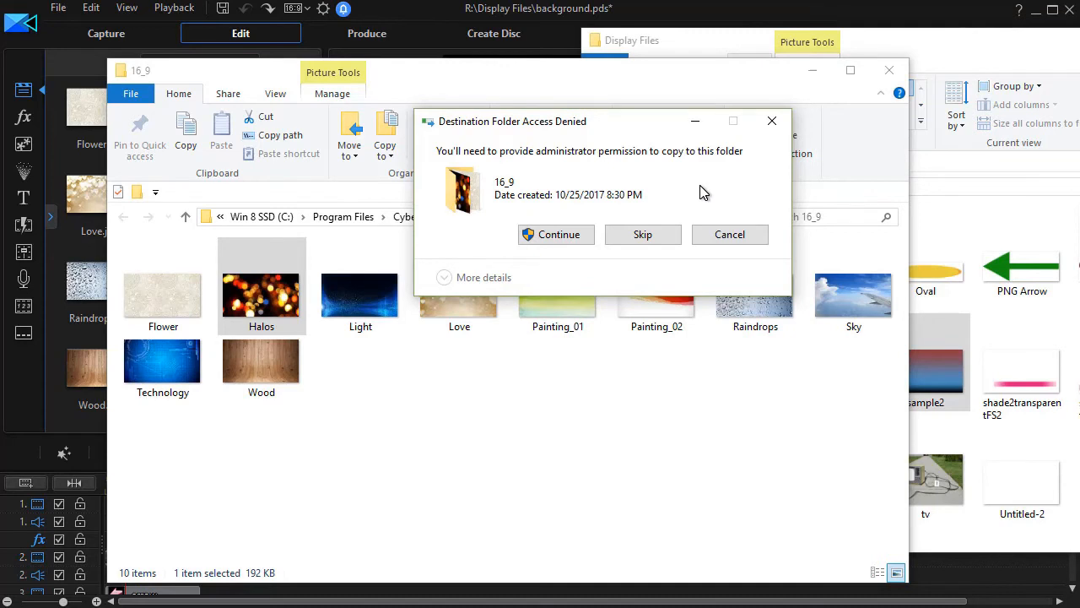
mouse_move(690, 200)
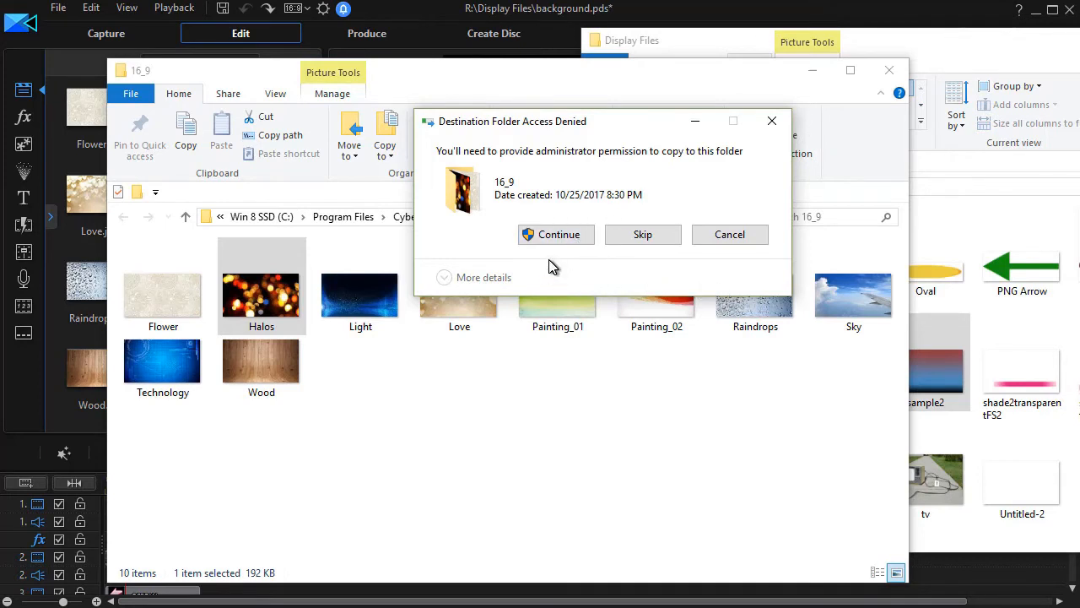
- Grant administrator permission to copy sample2 into the Background 16_9 folder
left_click(557, 233)
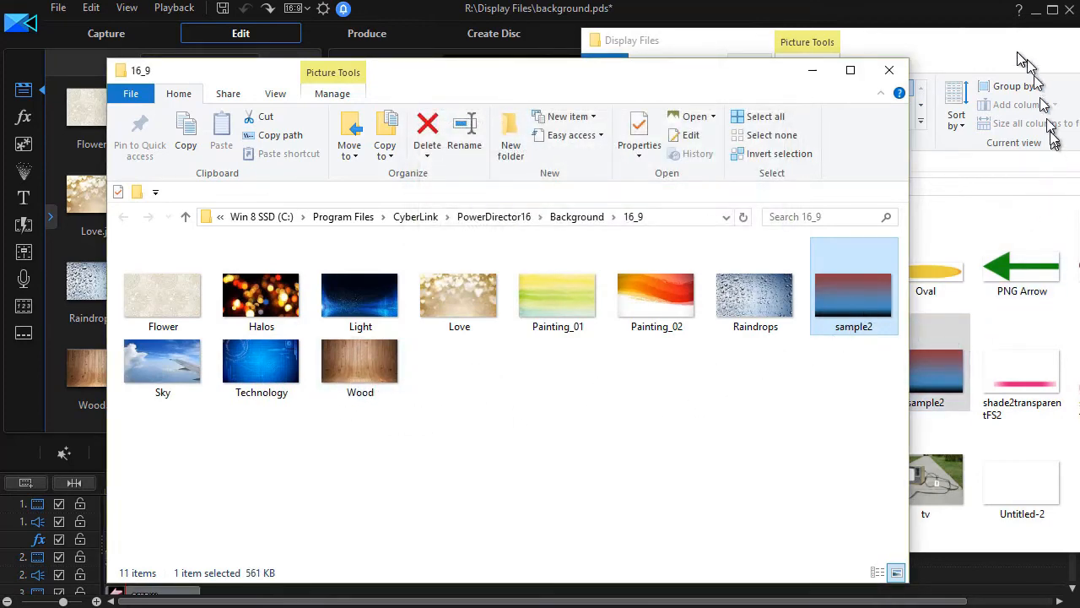
- Copy sample background from Display Files into the 16_9 folder, granting permission, reaching twelve items
left_click(631, 40)
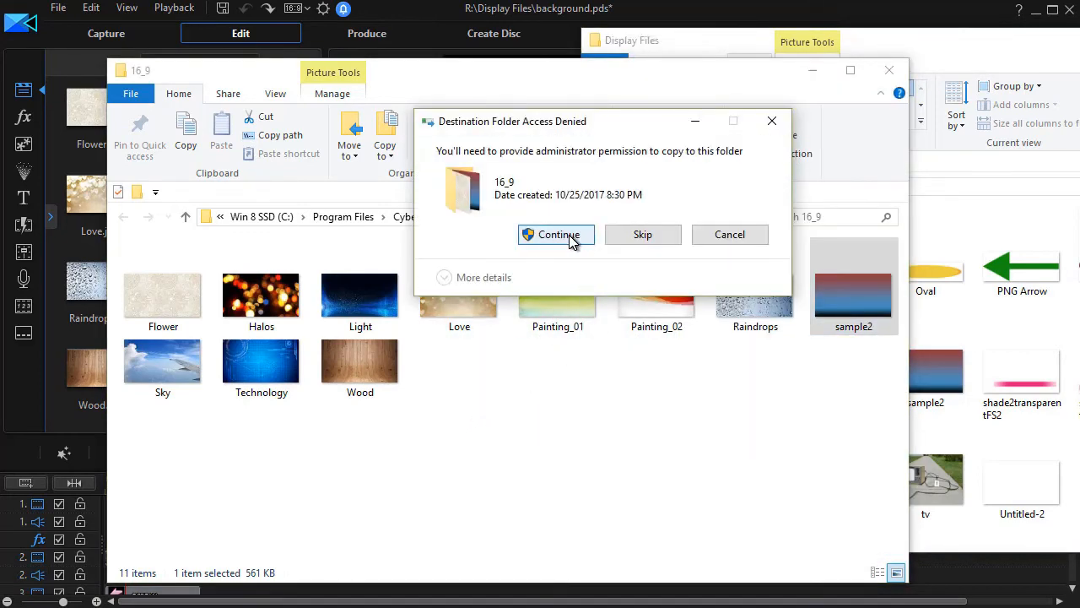
left_click(556, 233)
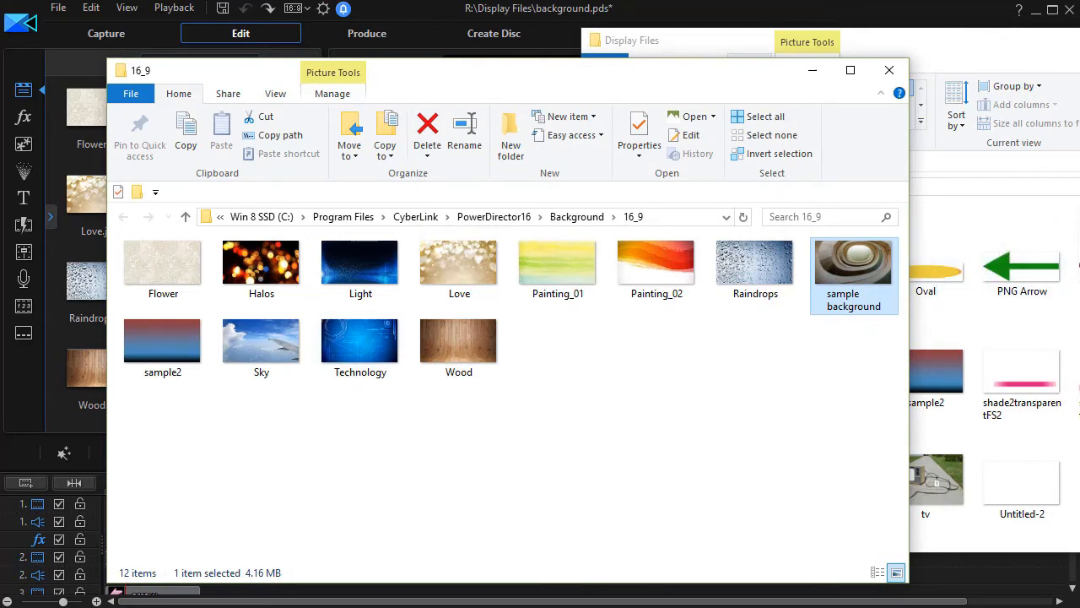
mouse_move(506, 363)
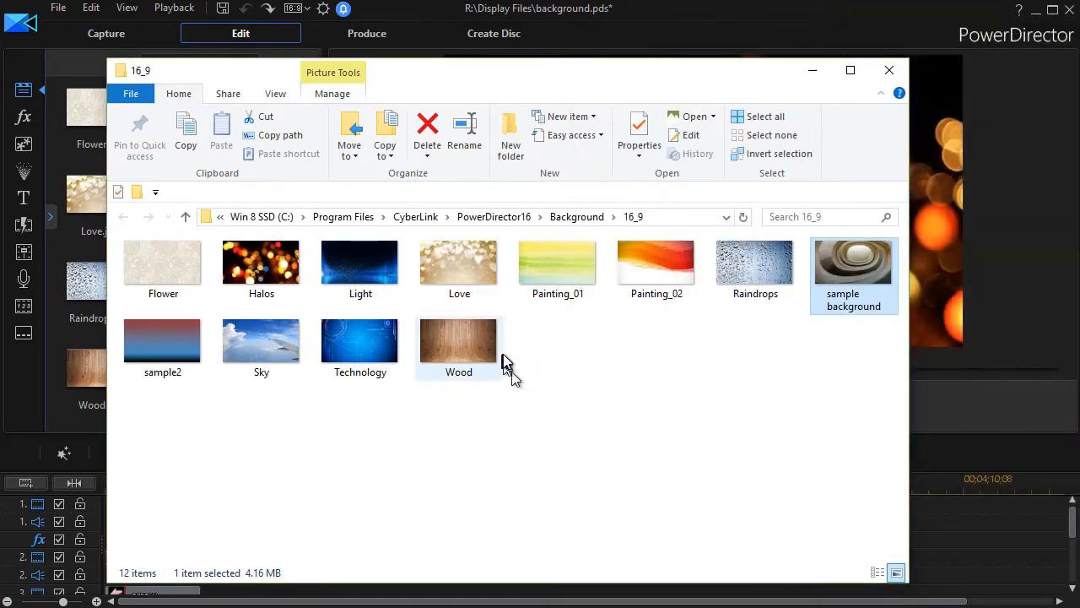
mouse_move(875, 119)
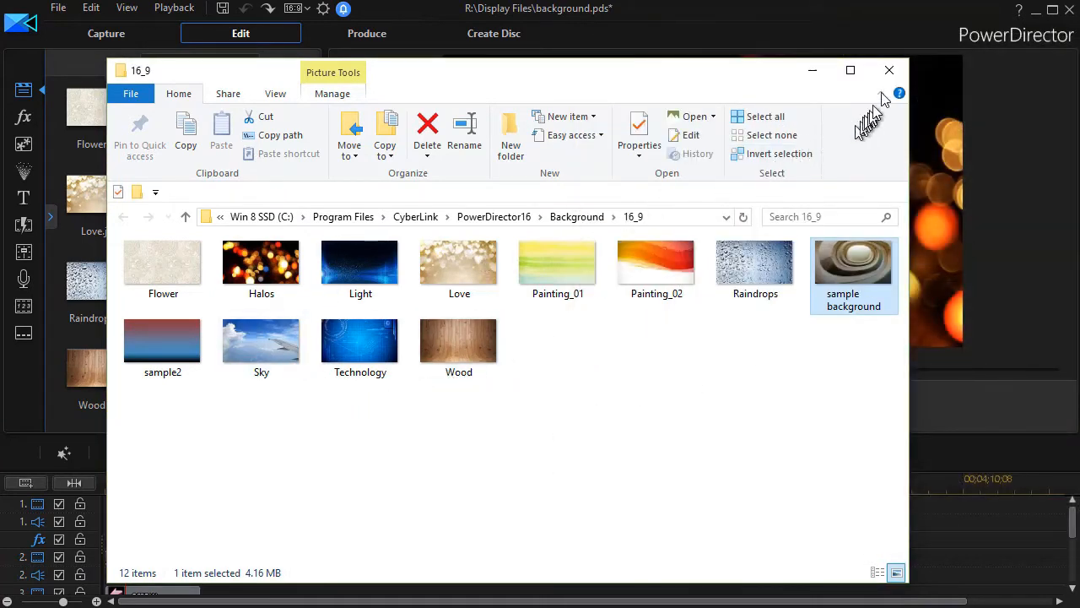
- Close the Background folder window to return to the Backgrounds library
left_click(887, 71)
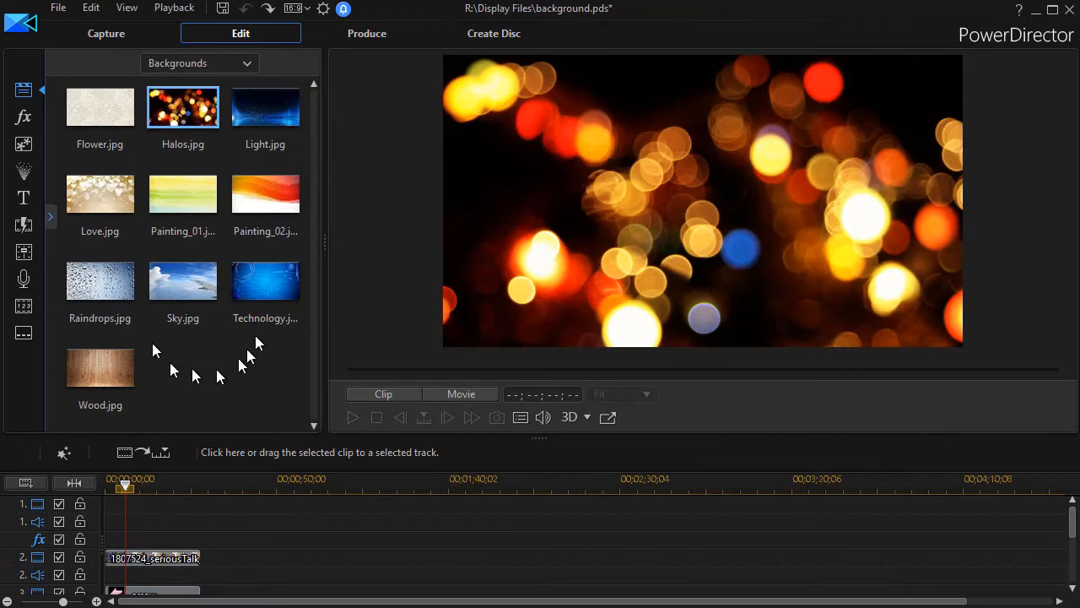
mouse_move(186, 392)
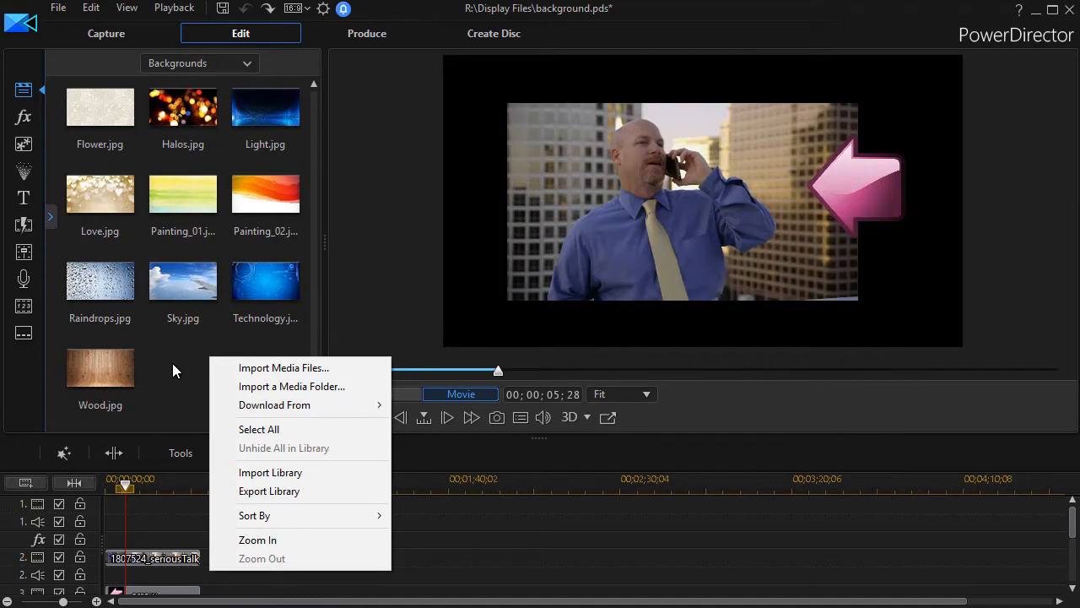
mouse_move(185, 375)
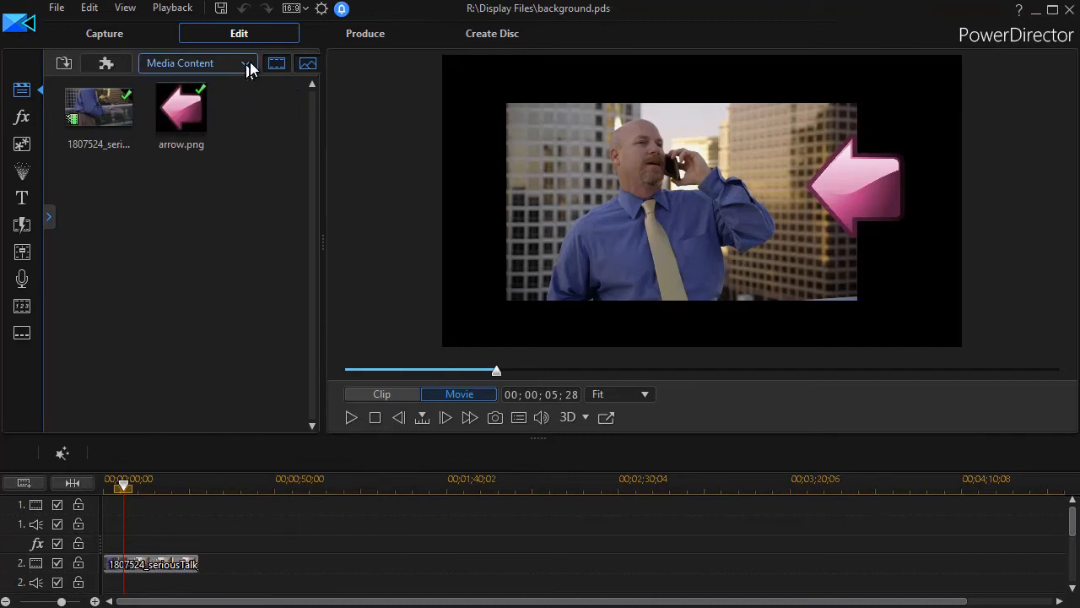
- Show the Backgrounds category, select the sample2 image, then clear the selection
left_click(245, 65)
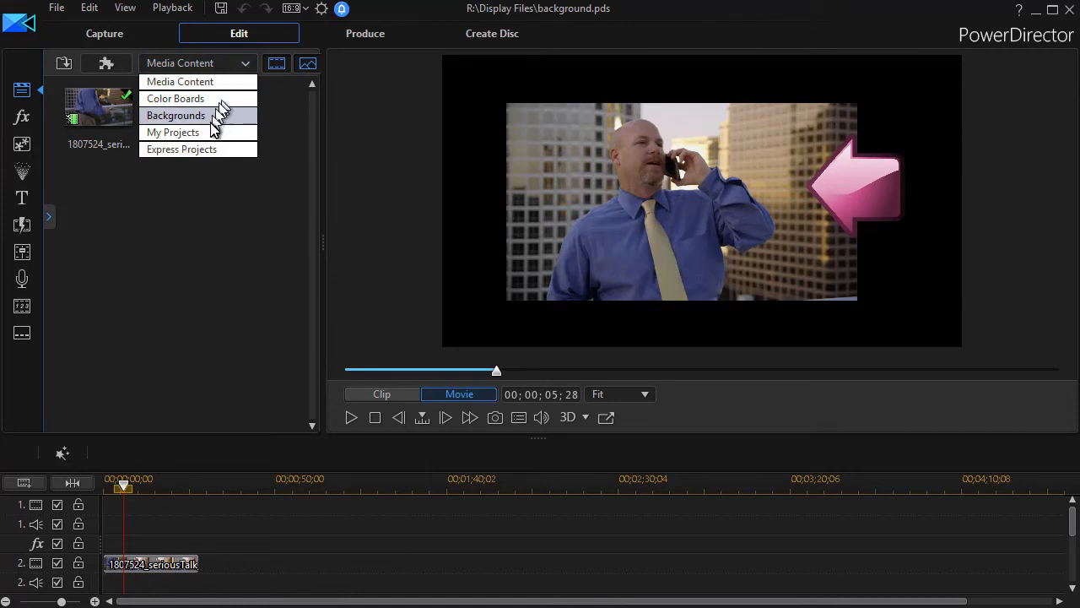
left_click(176, 114)
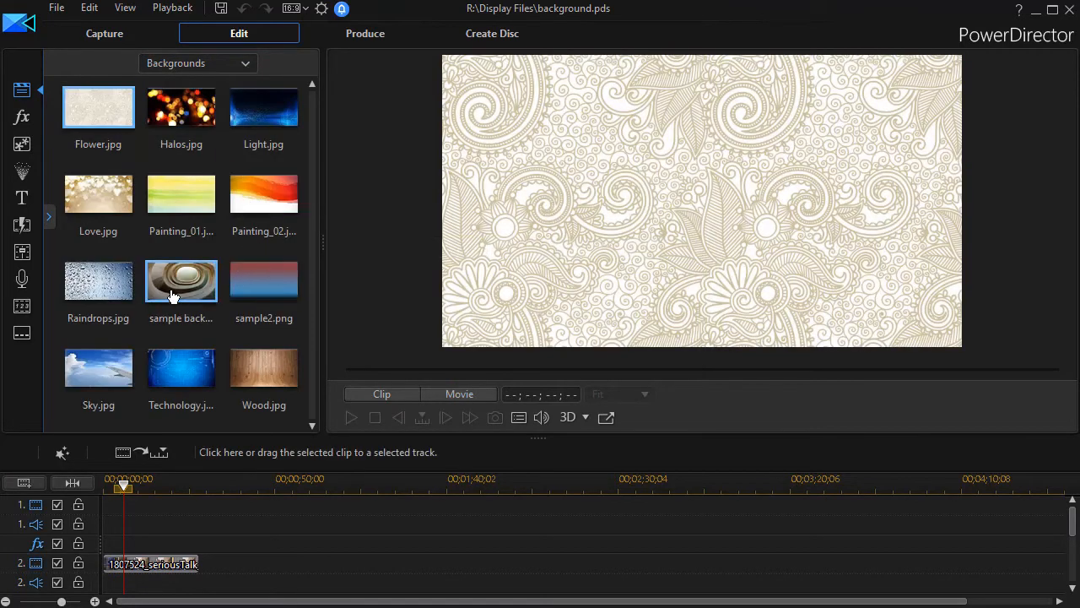
left_click(263, 280)
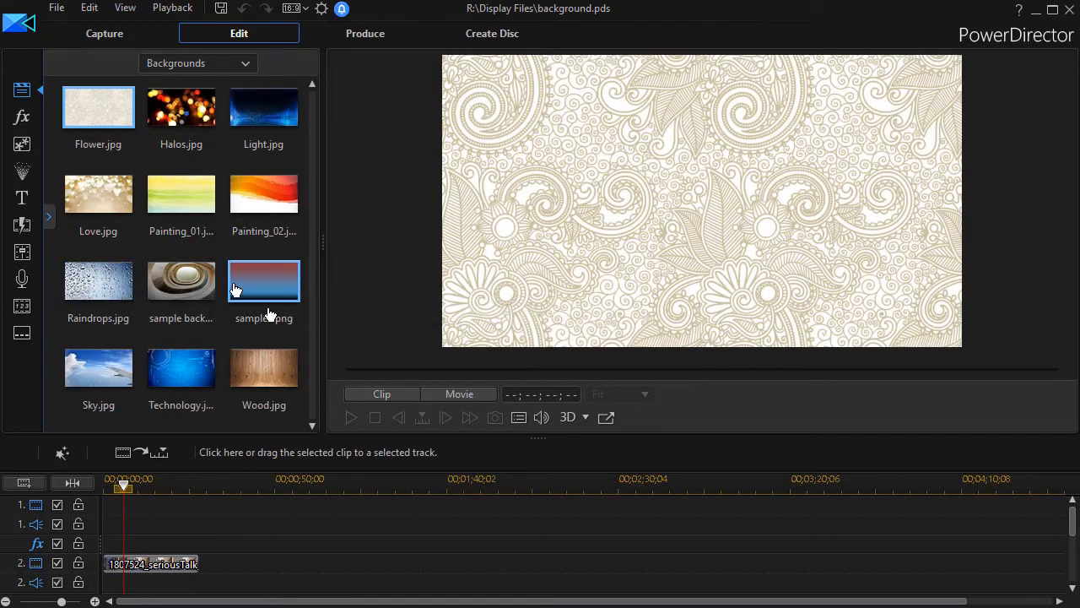
mouse_move(263, 284)
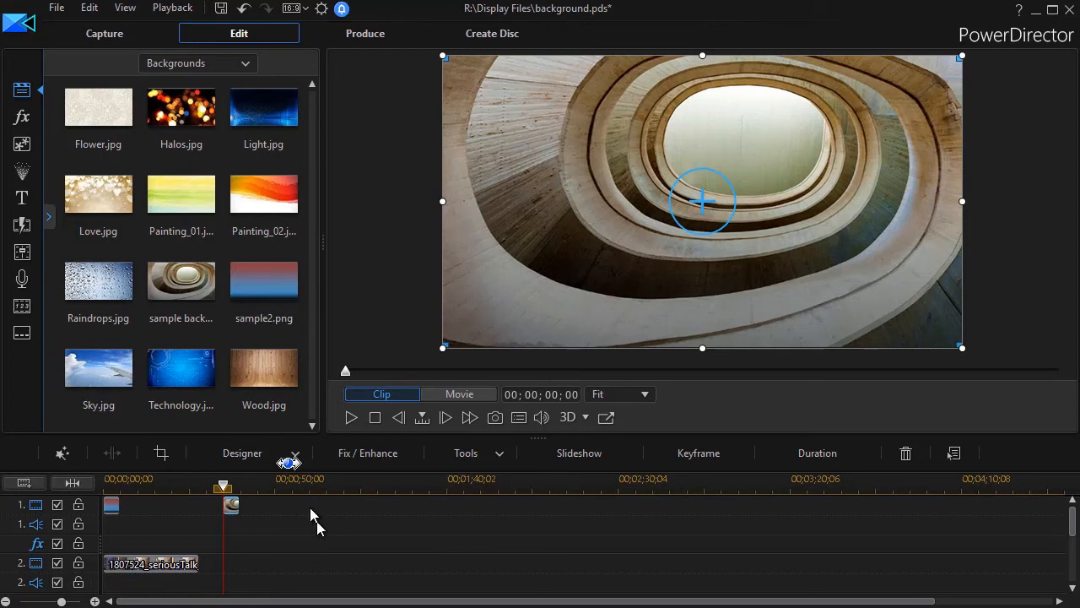
left_click(263, 280)
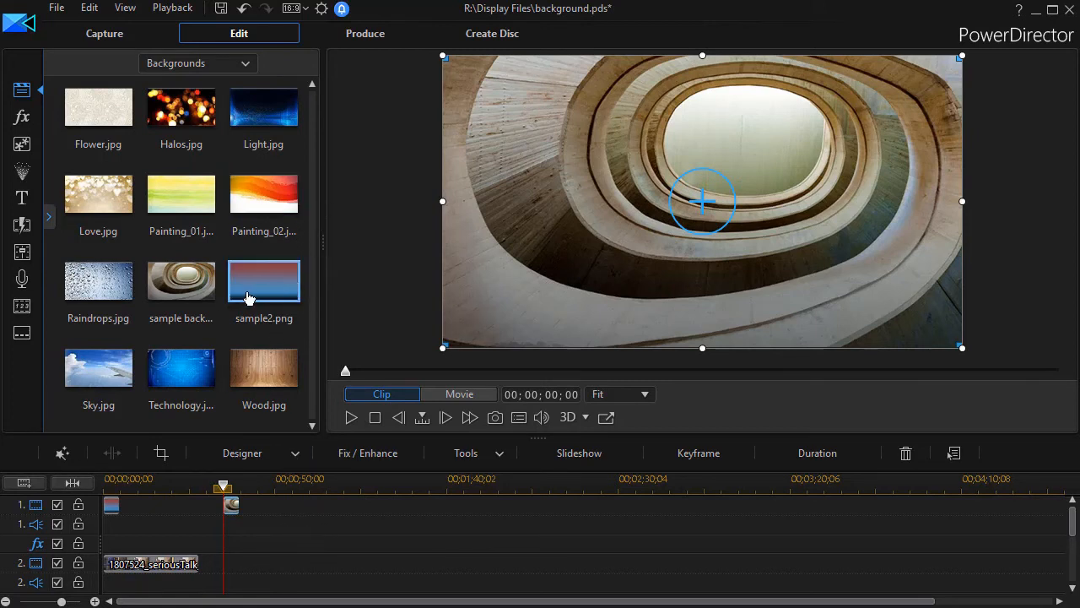
mouse_move(180, 284)
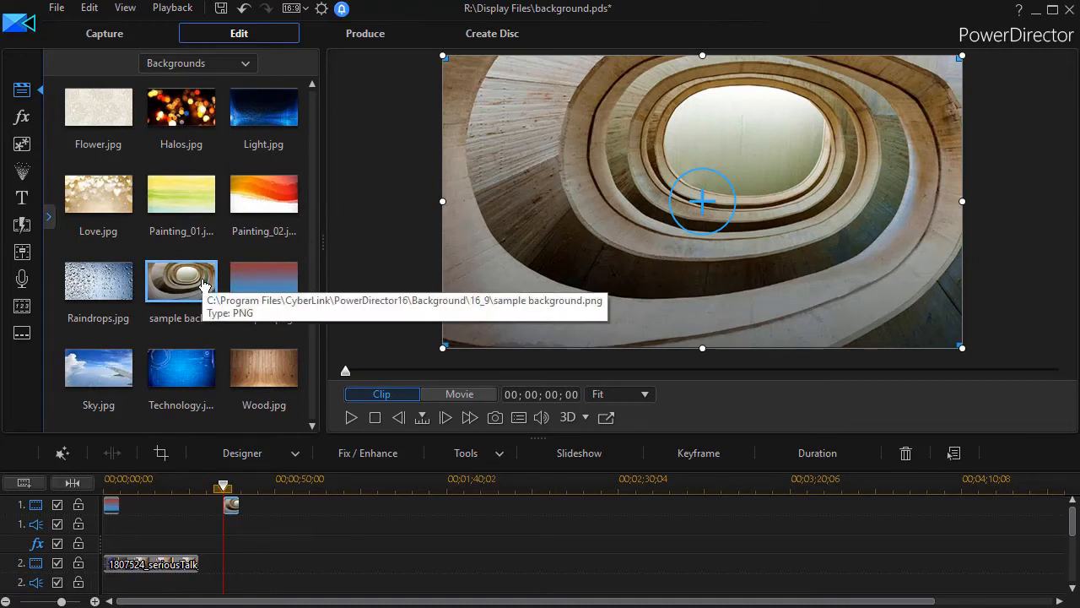
mouse_move(235, 257)
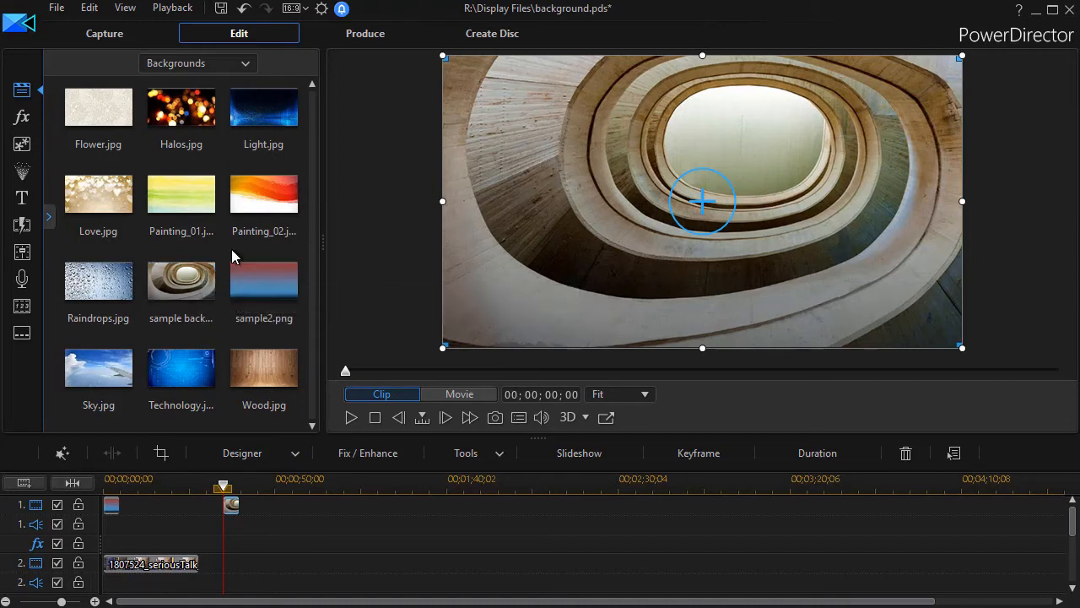
left_click(181, 196)
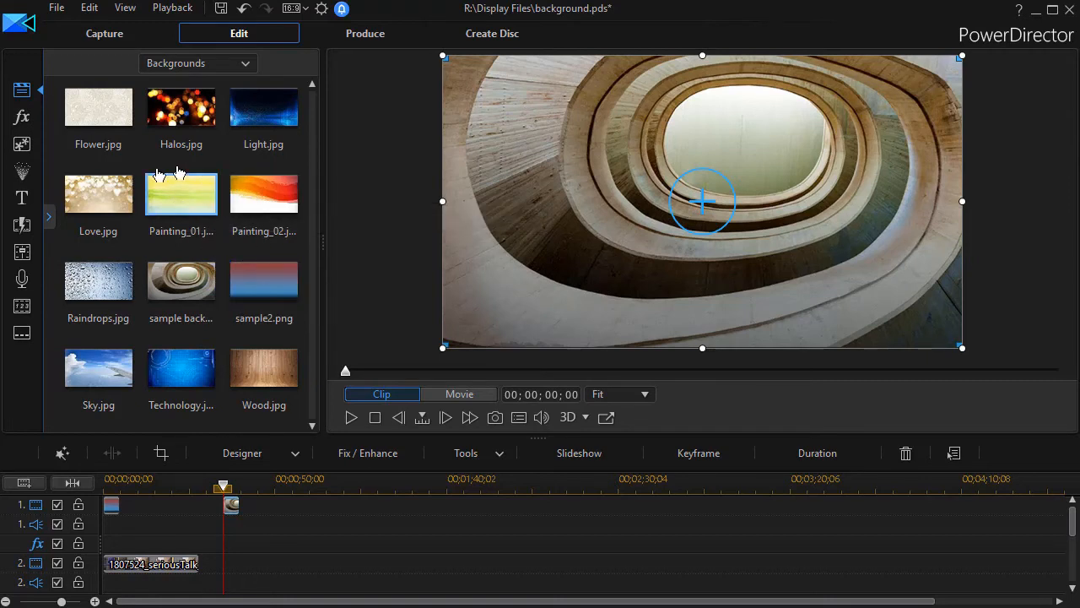
mouse_move(263, 196)
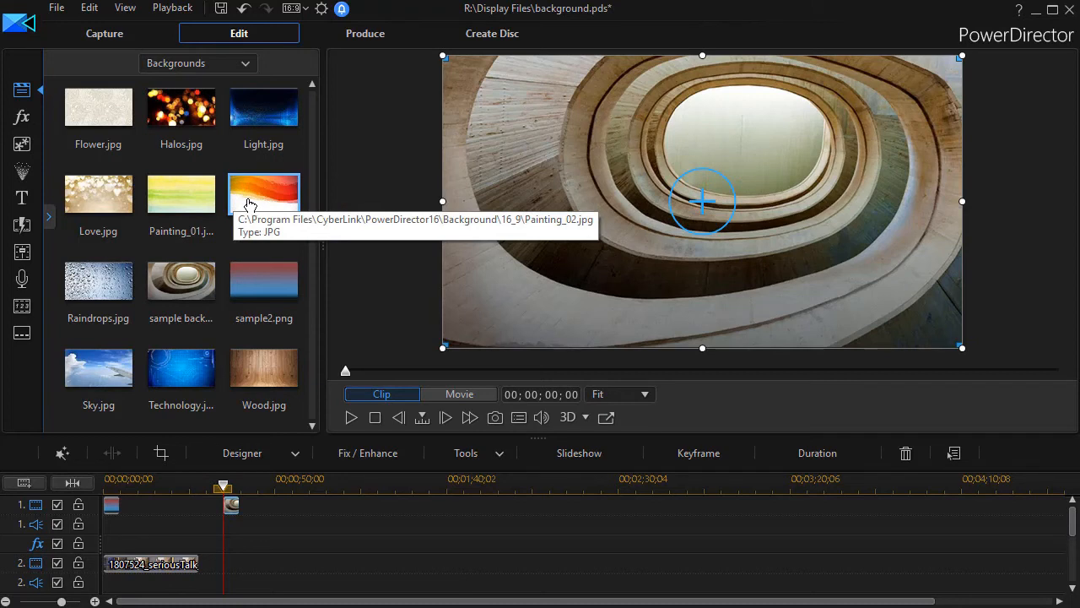
mouse_move(181, 193)
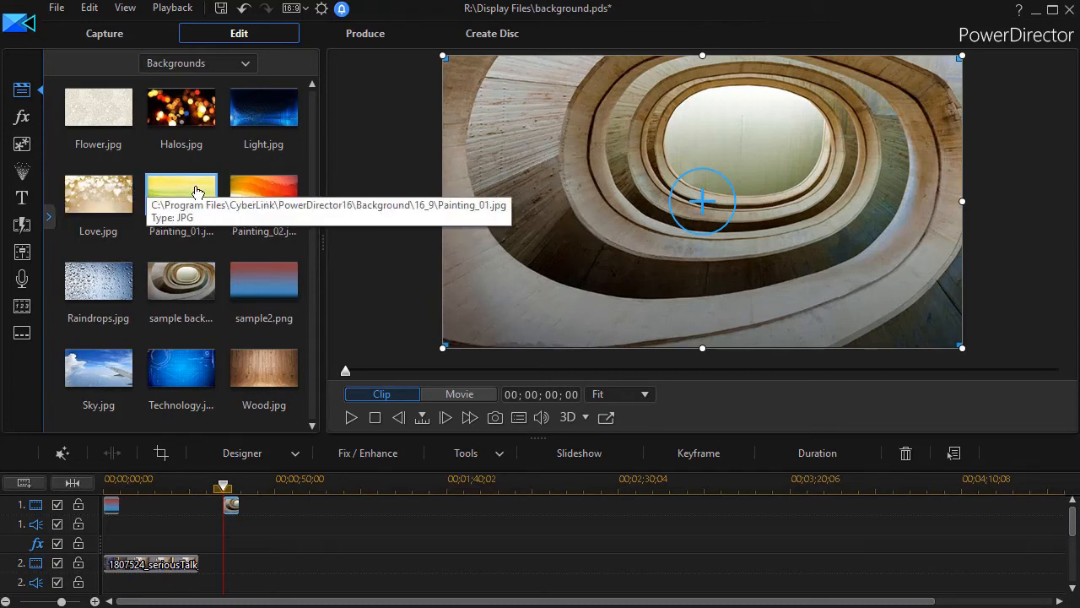
mouse_move(264, 203)
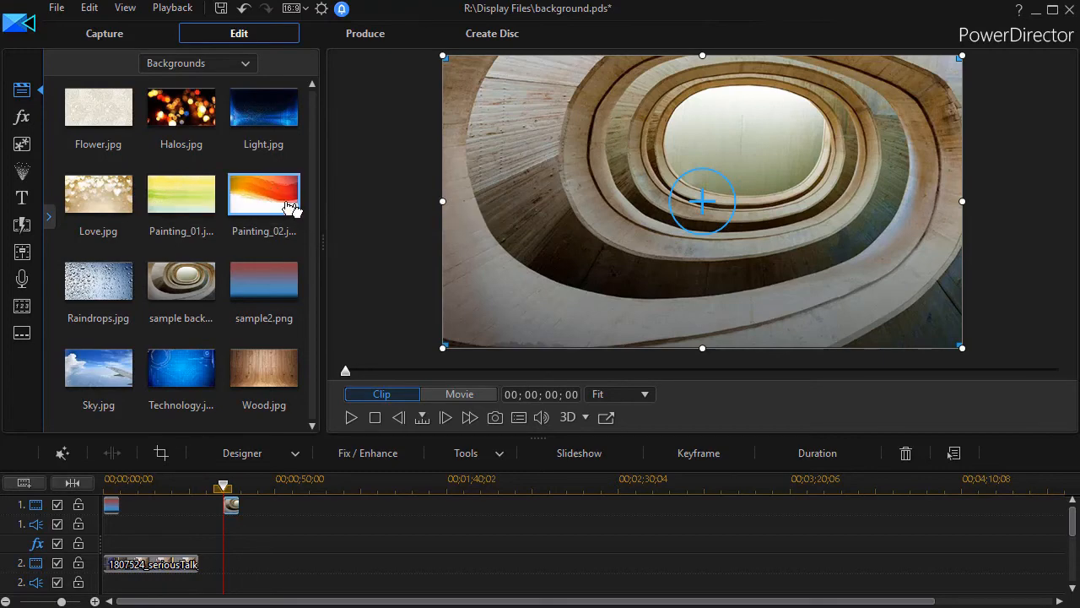
right_click(263, 195)
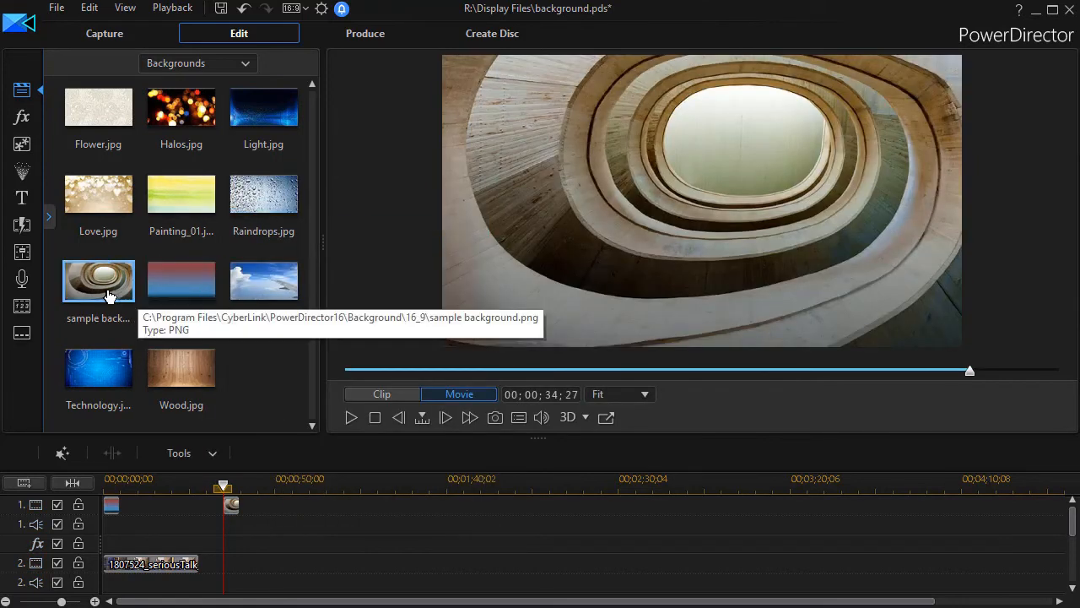
right_click(98, 281)
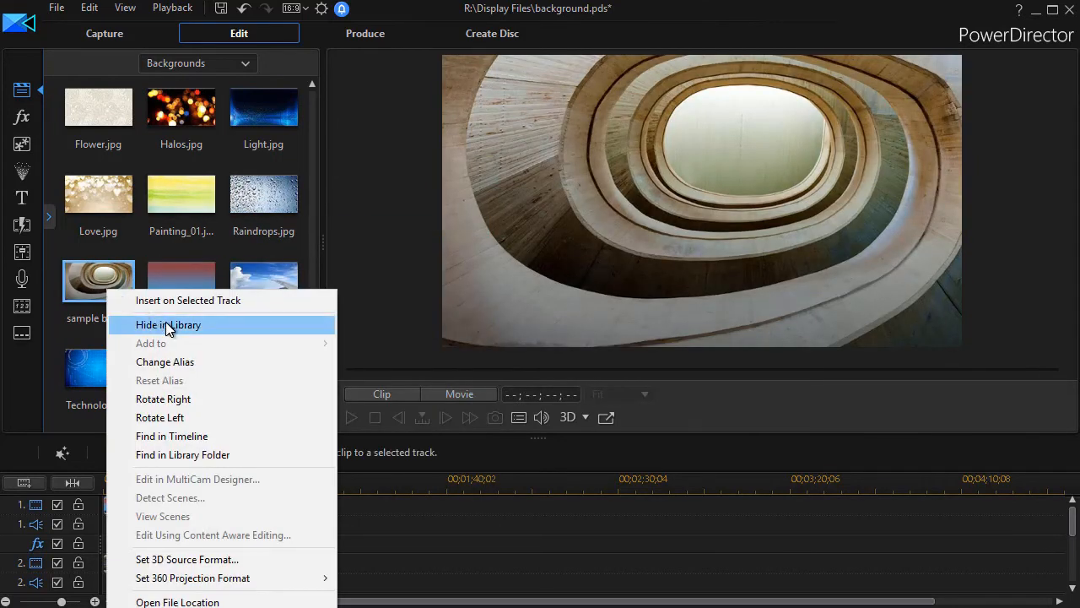
left_click(168, 324)
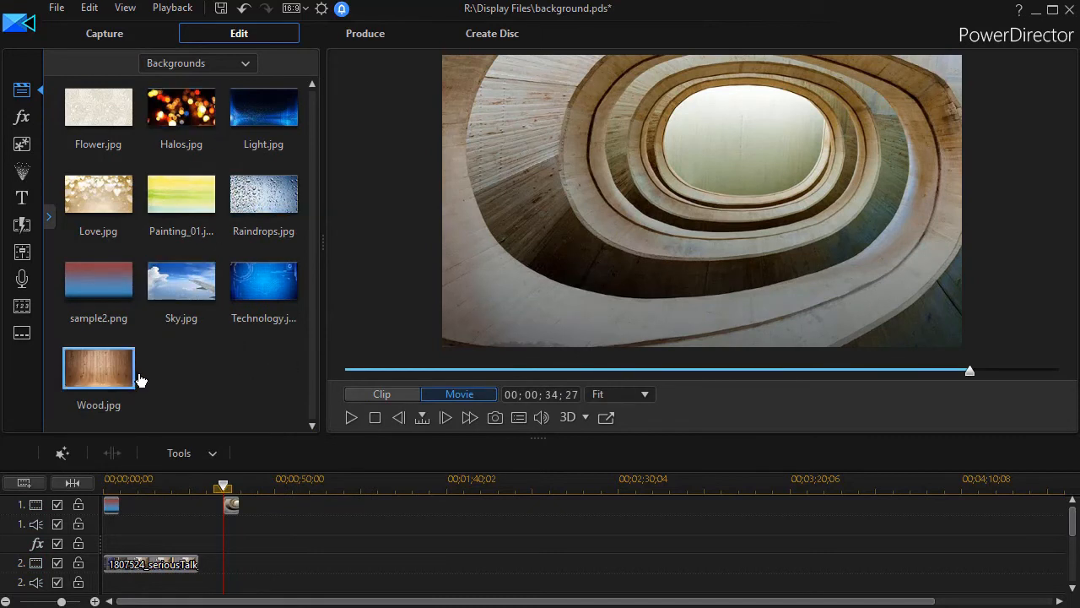
mouse_move(237, 361)
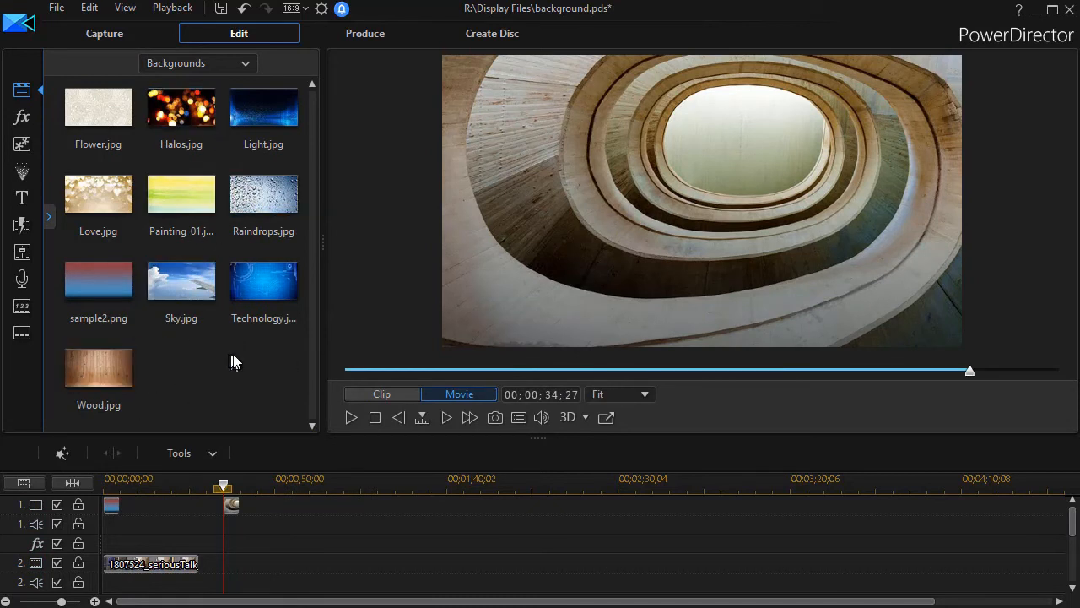
right_click(237, 361)
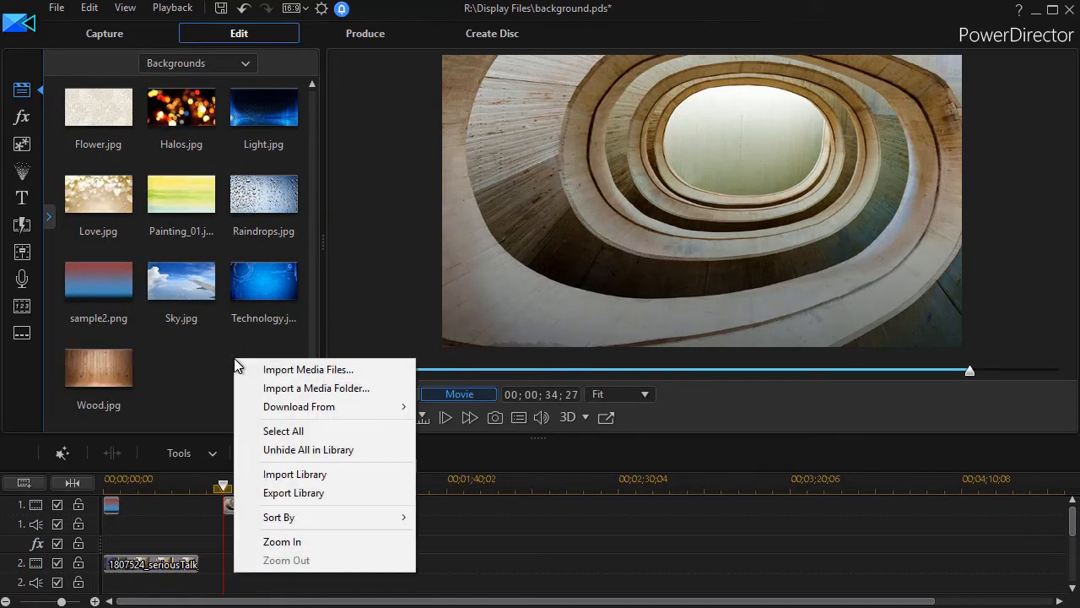
mouse_move(329, 449)
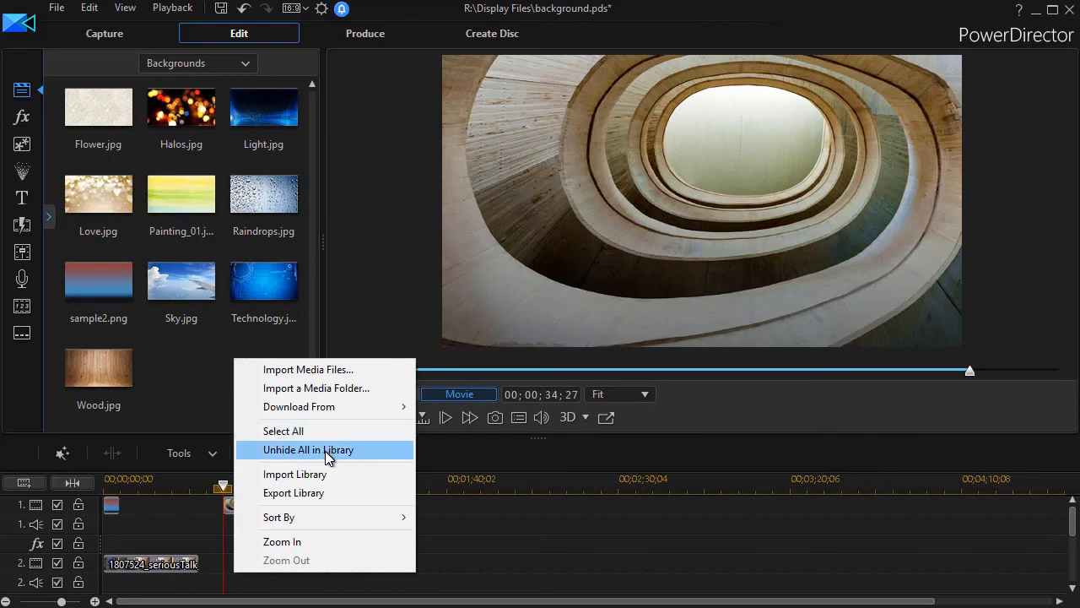
left_click(307, 449)
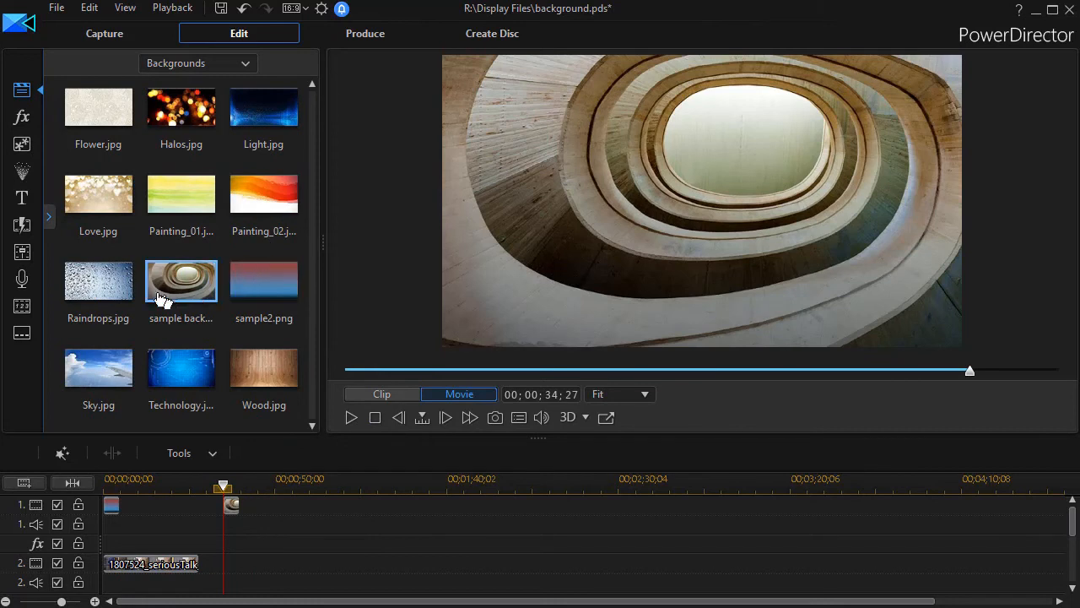
left_click(263, 280)
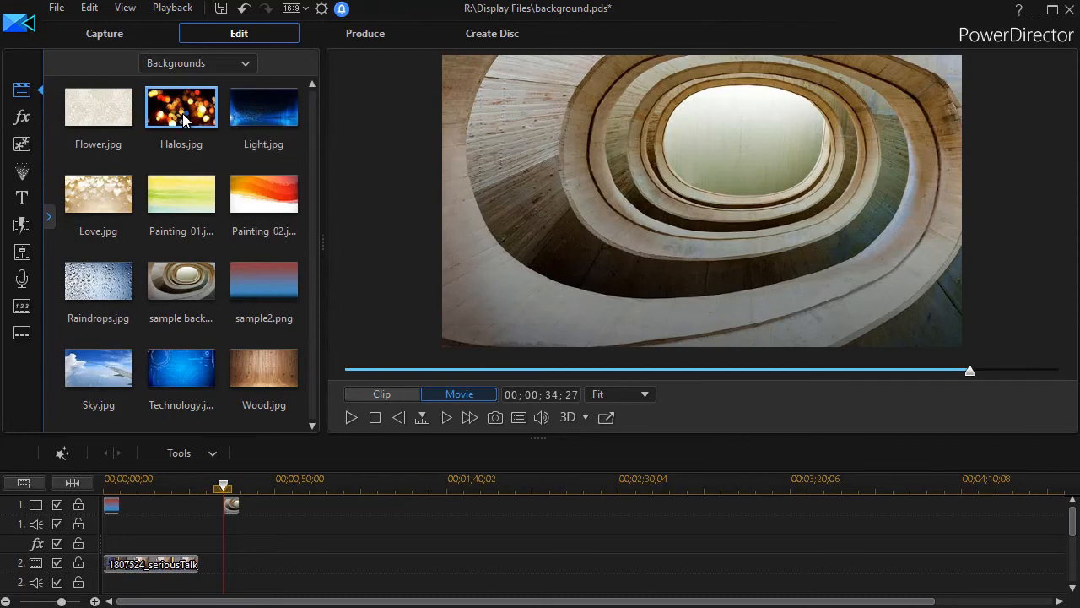
- Locate Halos in File Explorer and delete sample background, triggering the administrator prompt
right_click(181, 107)
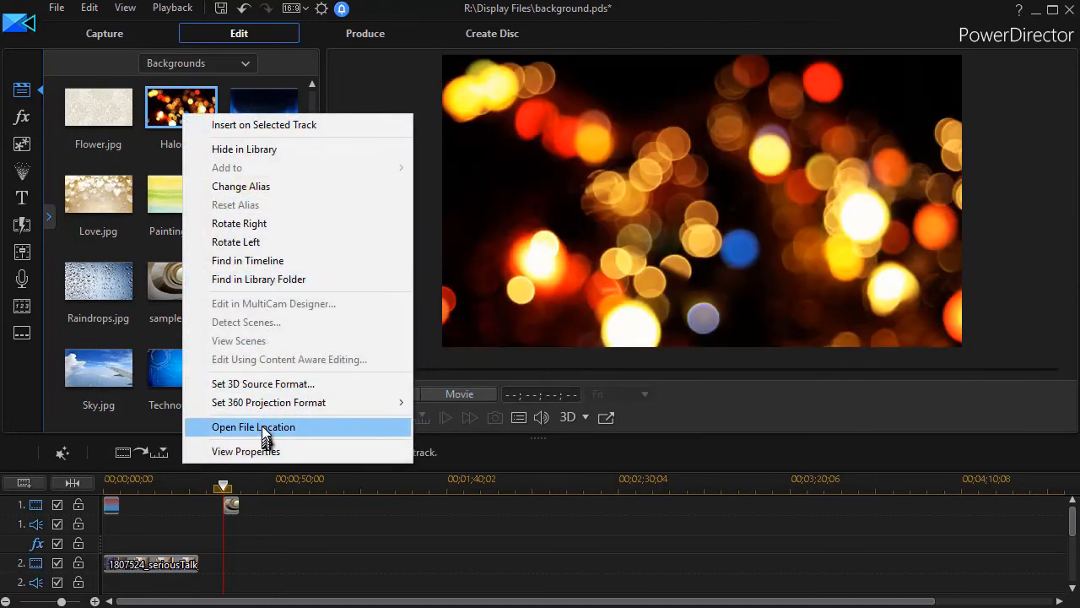
left_click(253, 426)
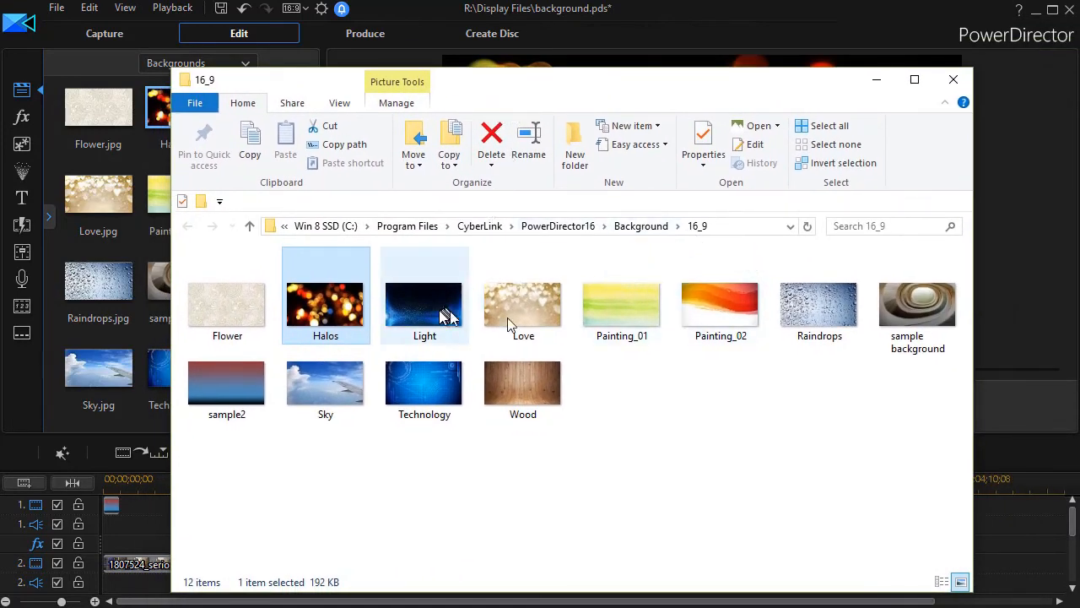
mouse_move(409, 321)
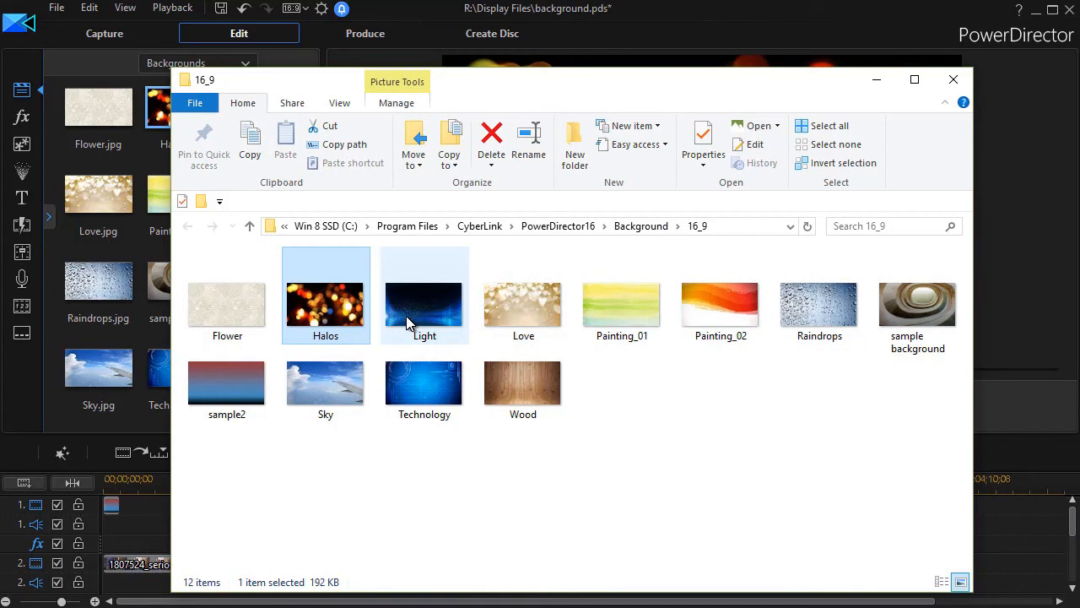
left_click(918, 304)
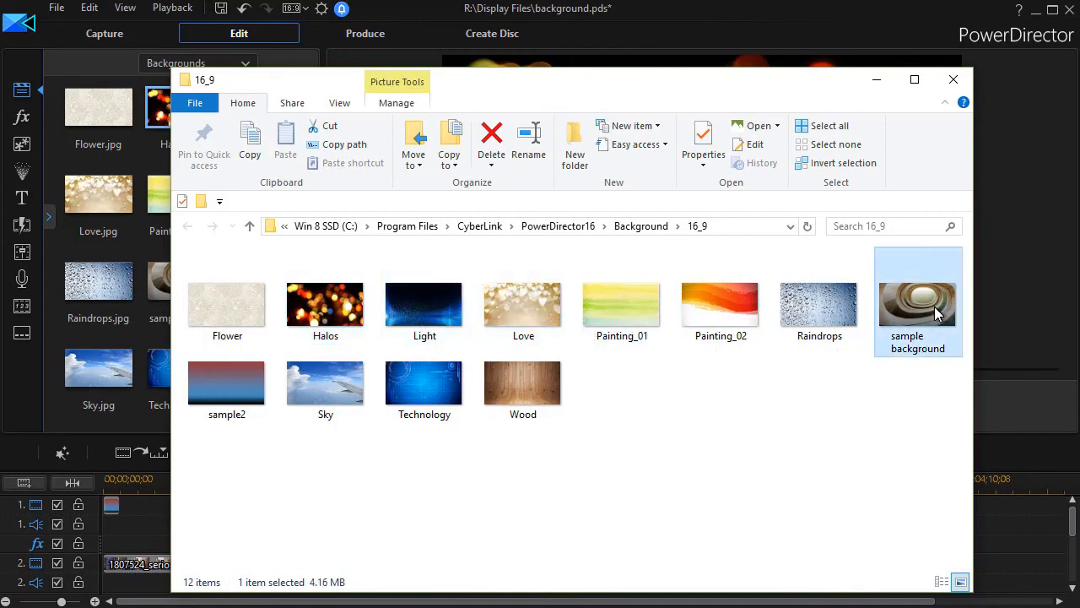
mouse_move(492, 138)
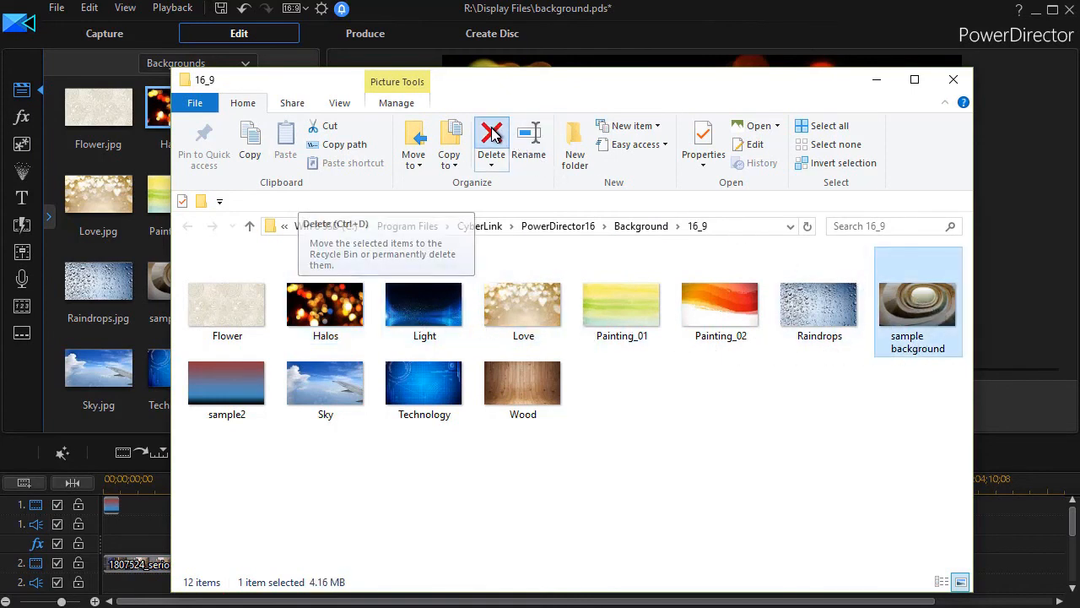
left_click(491, 139)
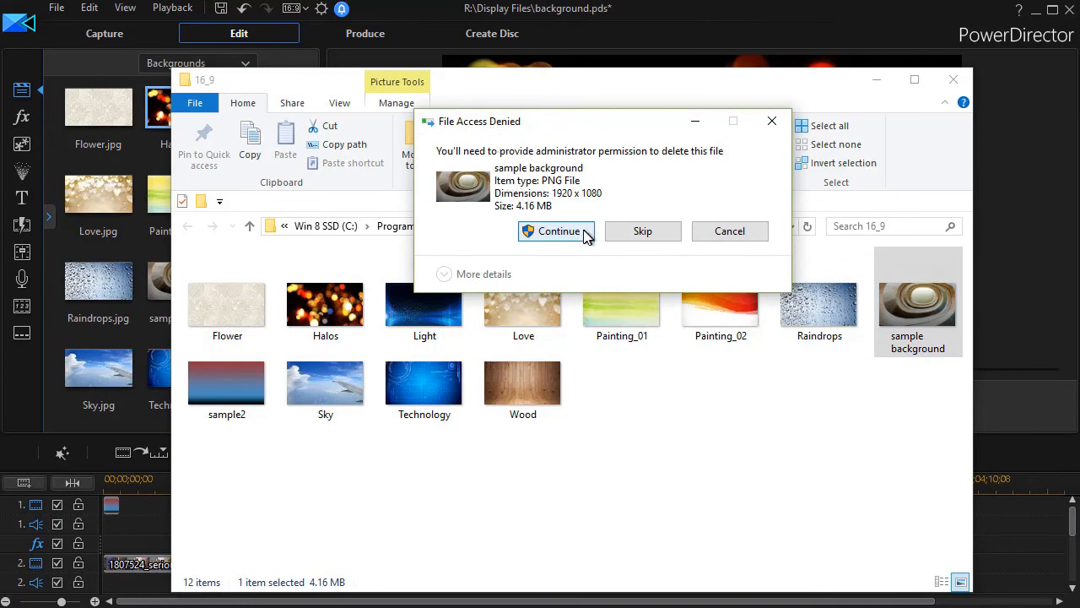
- Continue with administrator permission, see deletion refused, and close File Explorer
left_click(556, 230)
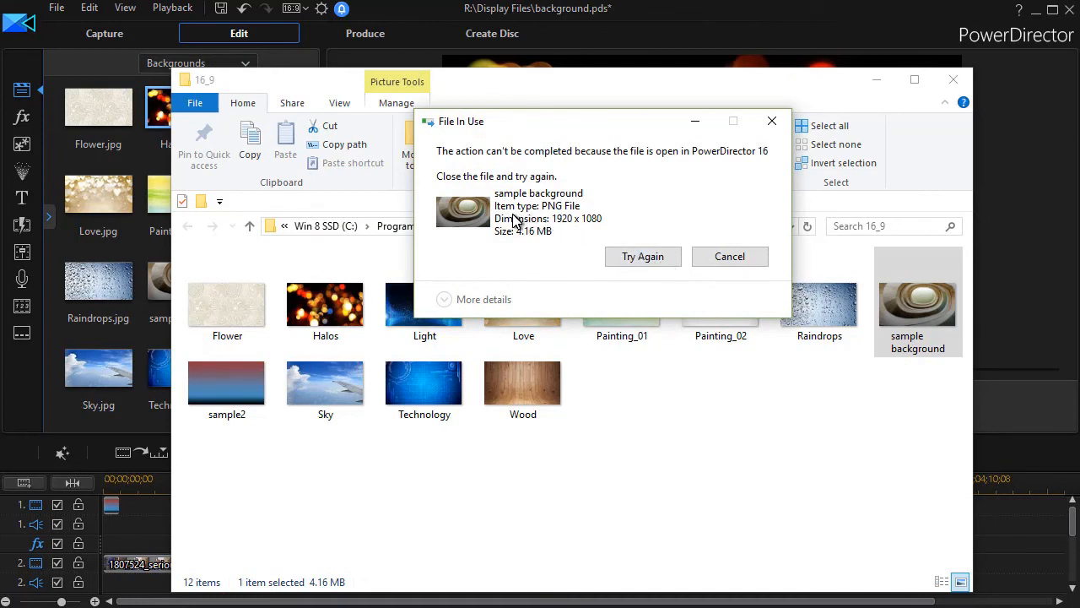
mouse_move(800, 294)
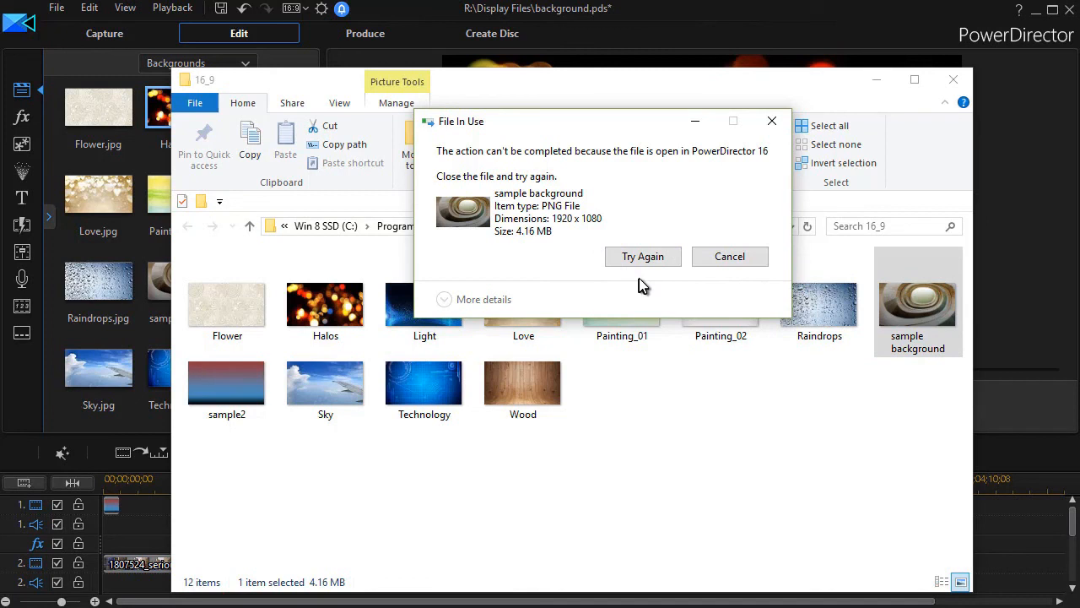
mouse_move(588, 101)
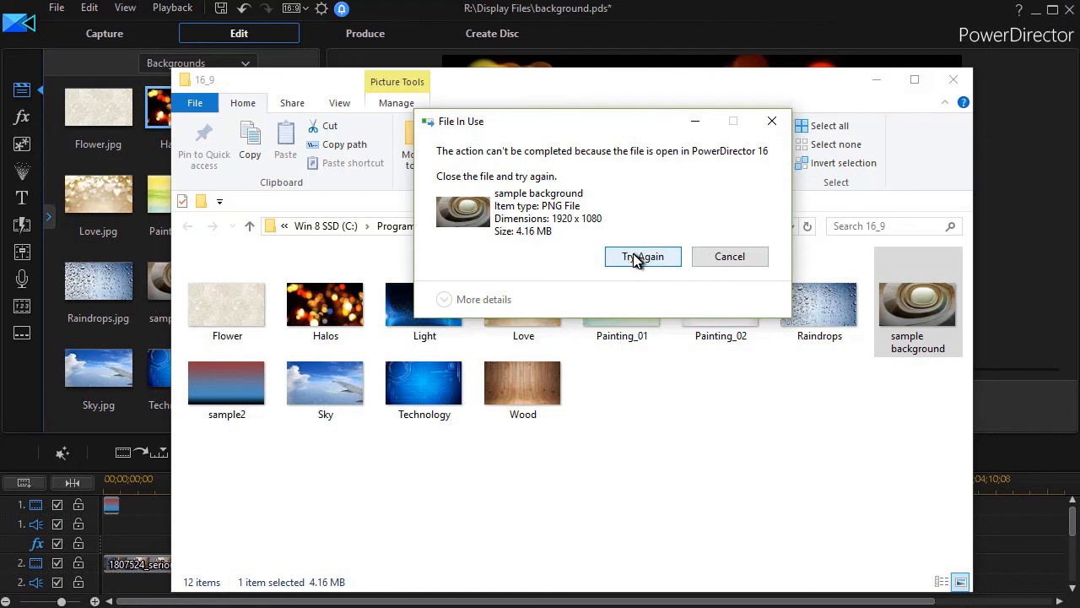
mouse_move(919, 324)
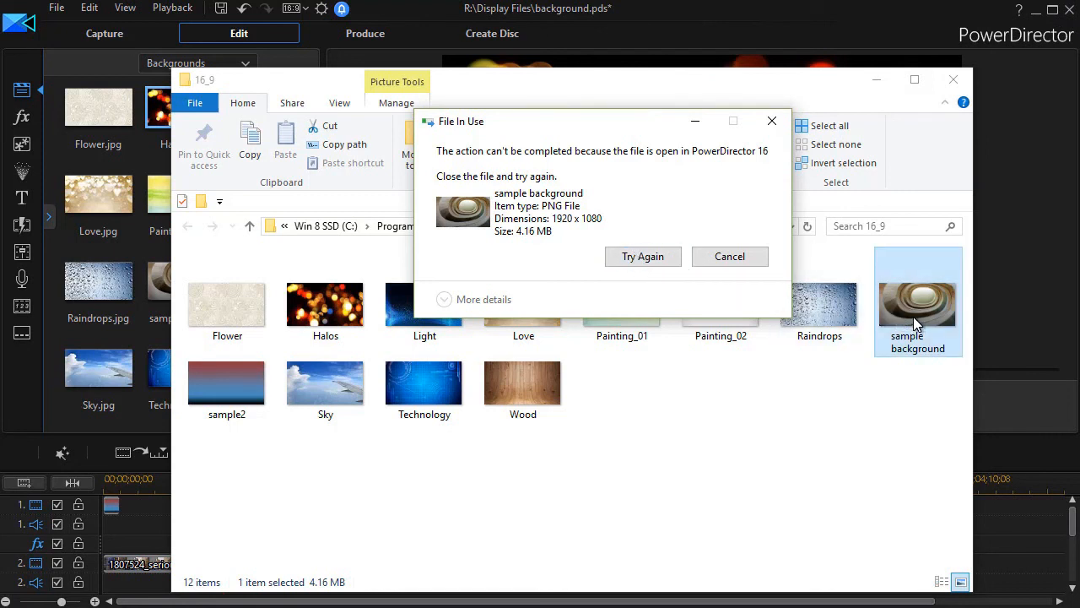
mouse_move(888, 307)
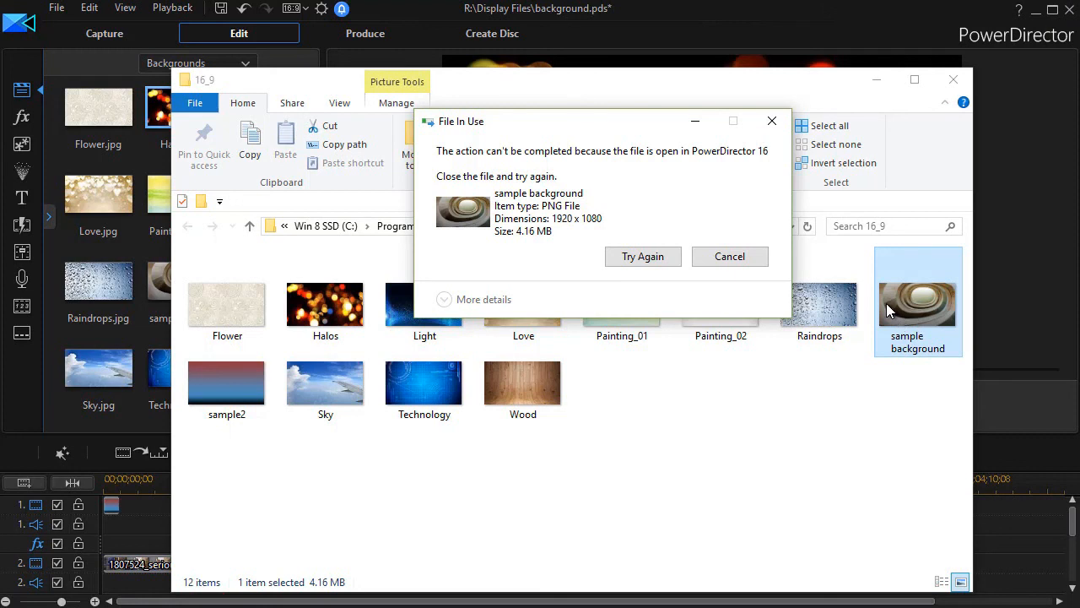
mouse_move(655, 368)
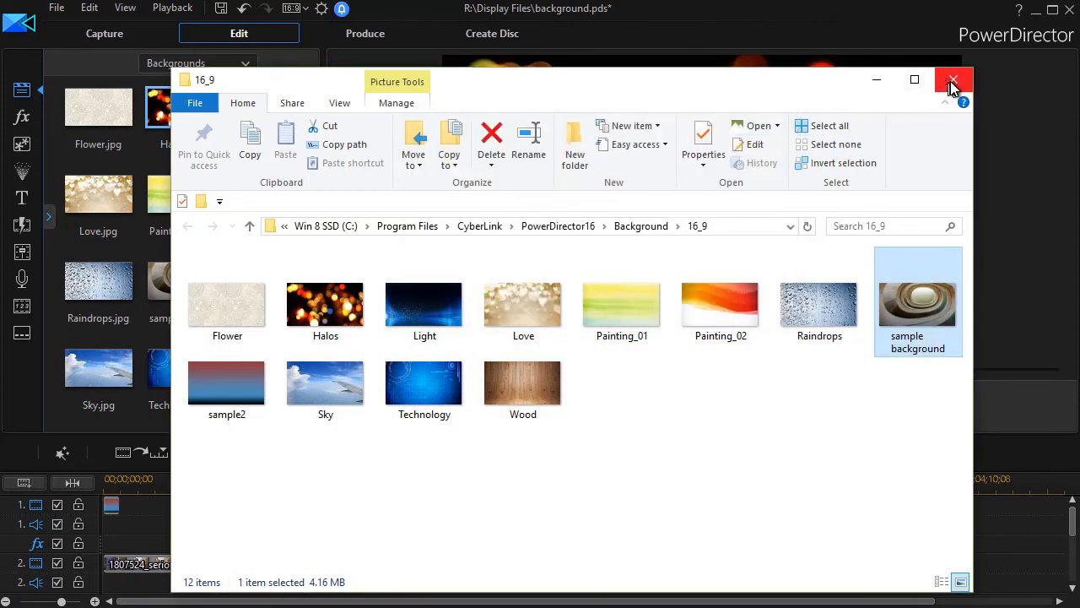
left_click(954, 81)
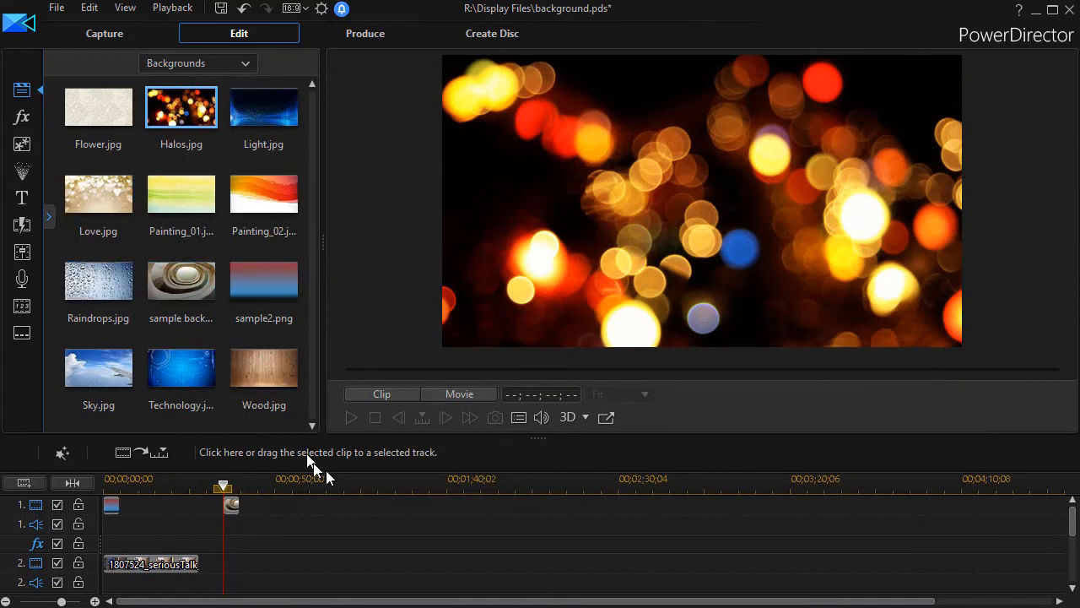
mouse_move(574, 554)
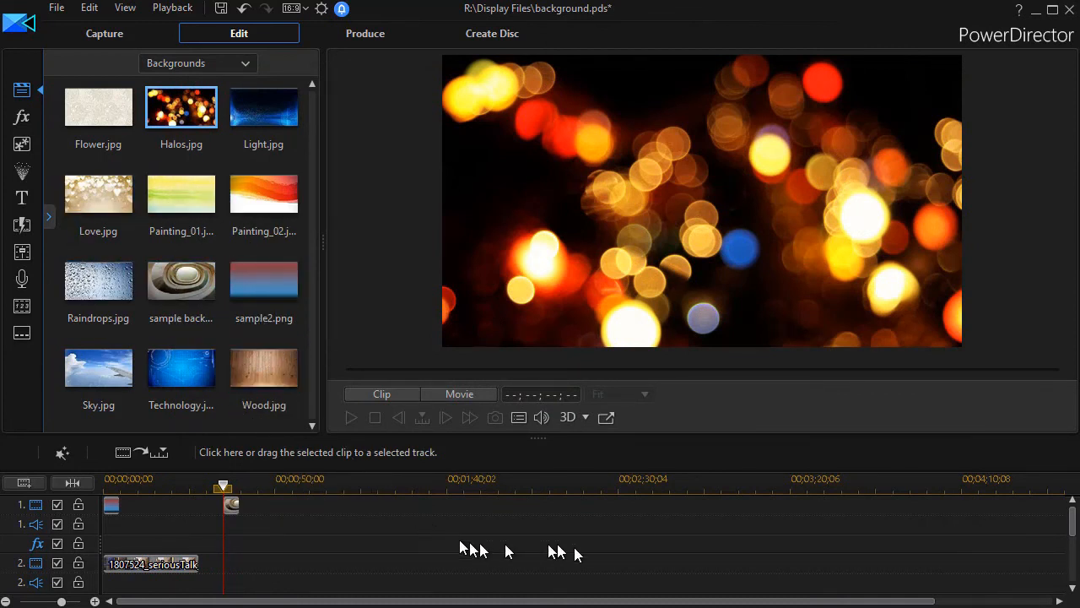